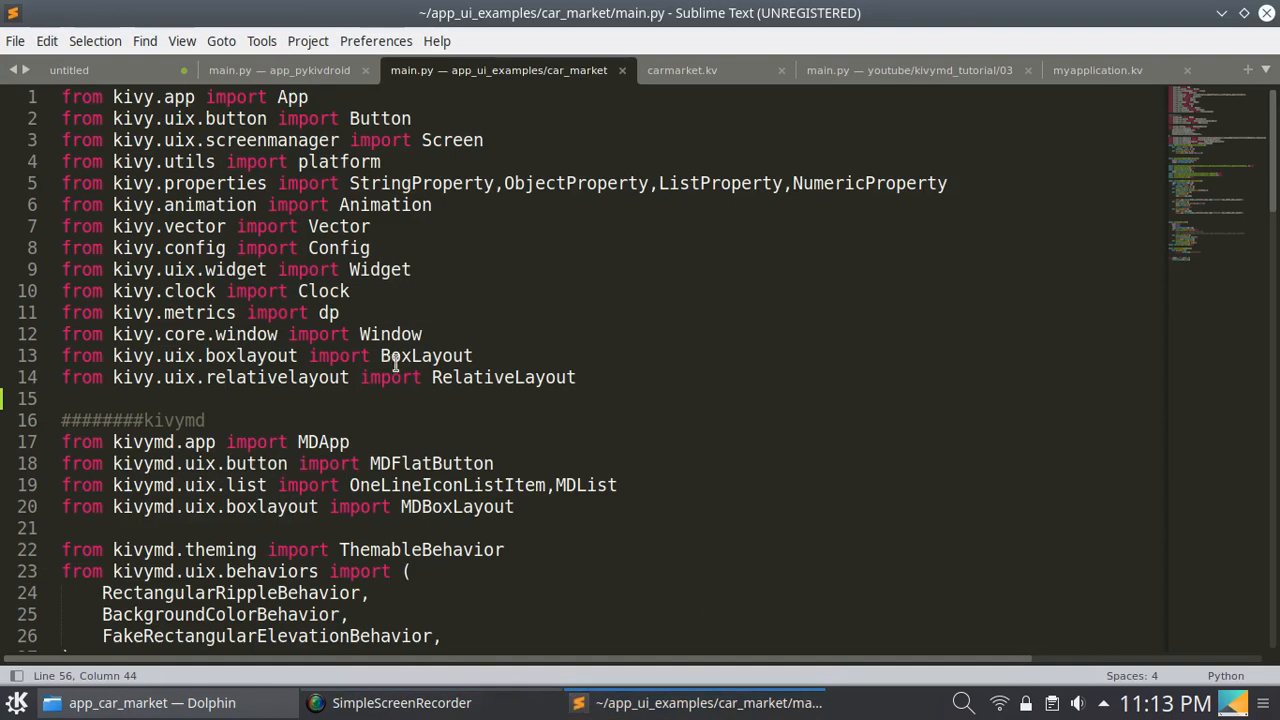
mouse_move(474, 334)
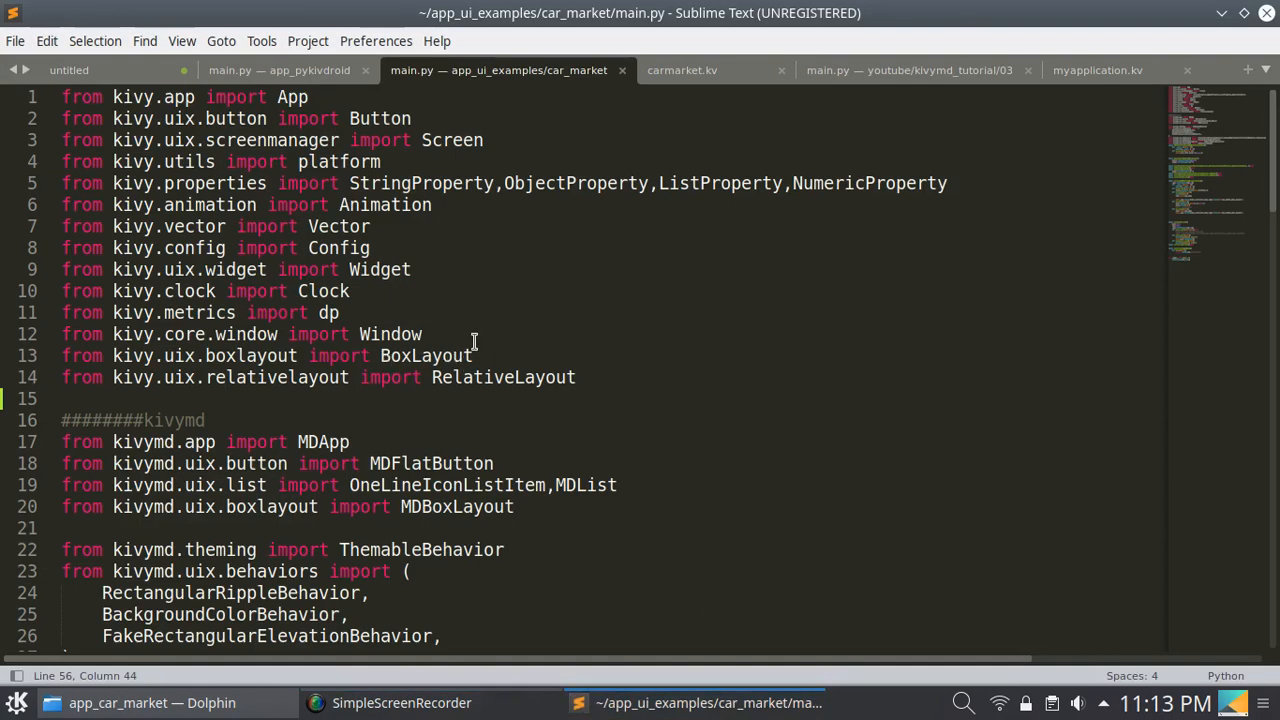
mouse_move(533, 323)
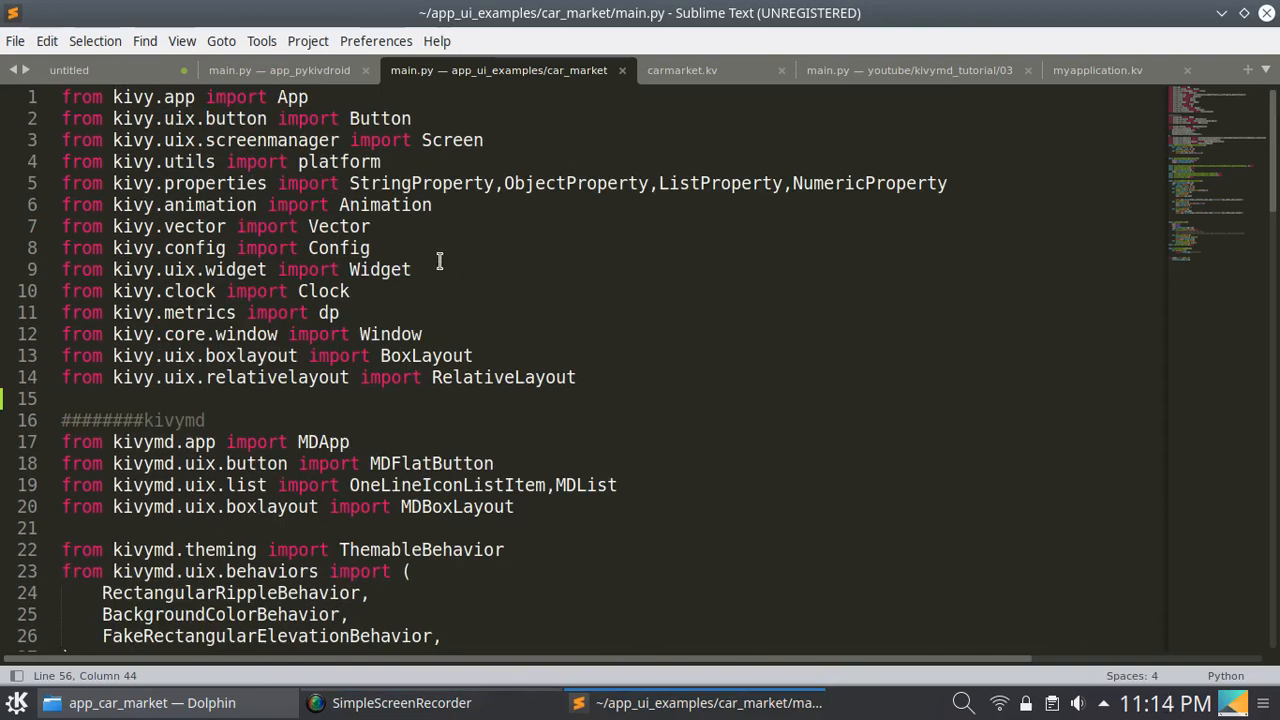
mouse_move(413, 269)
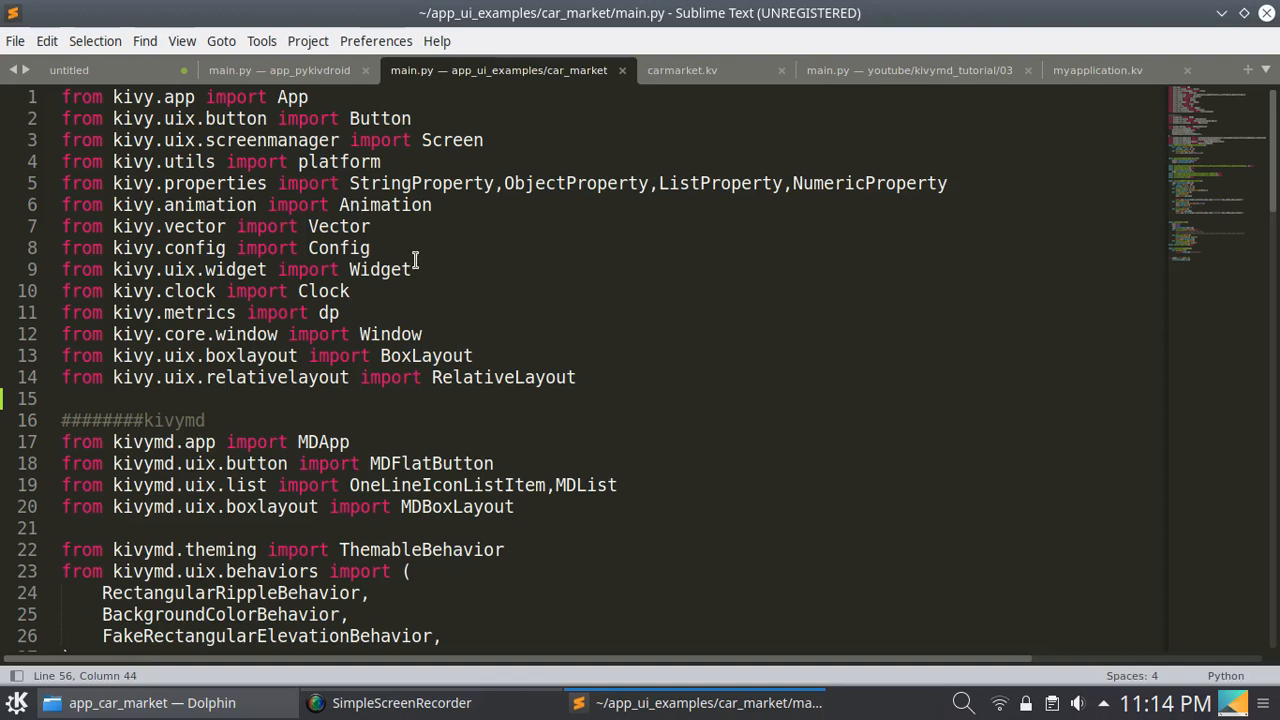
mouse_move(515, 265)
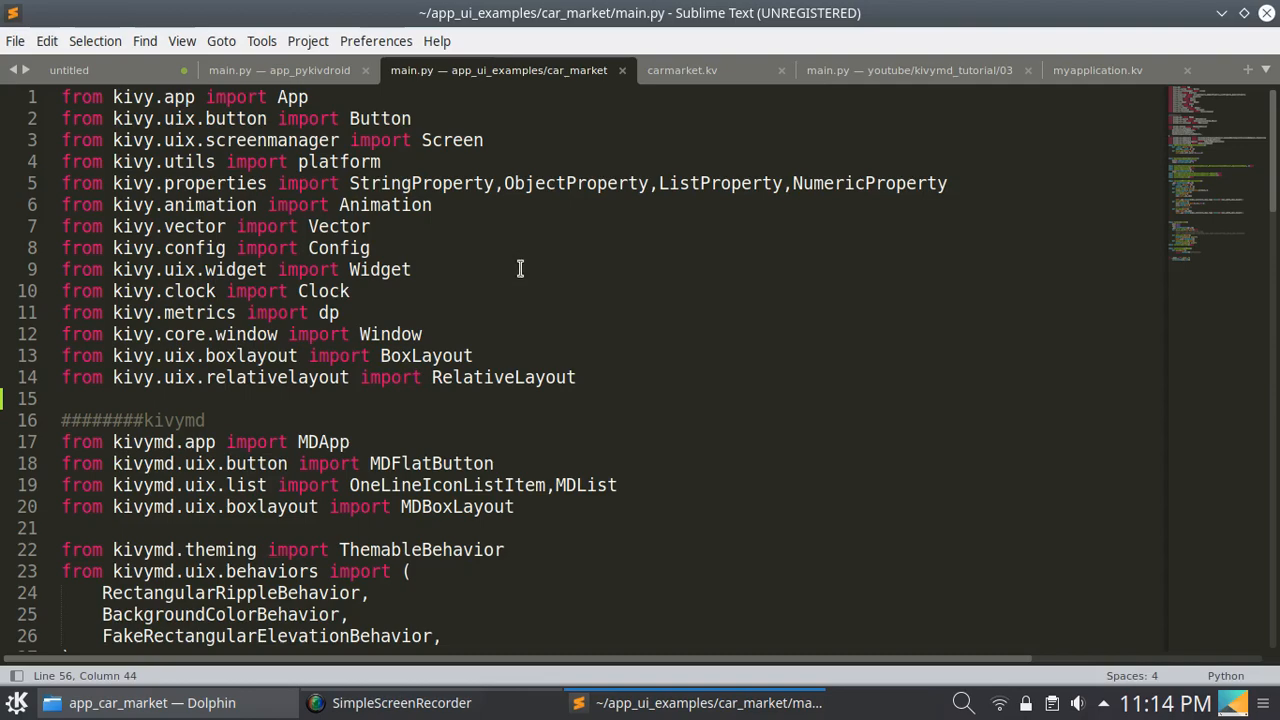
Scroll further down through the currently open source file
scroll(down, 3)
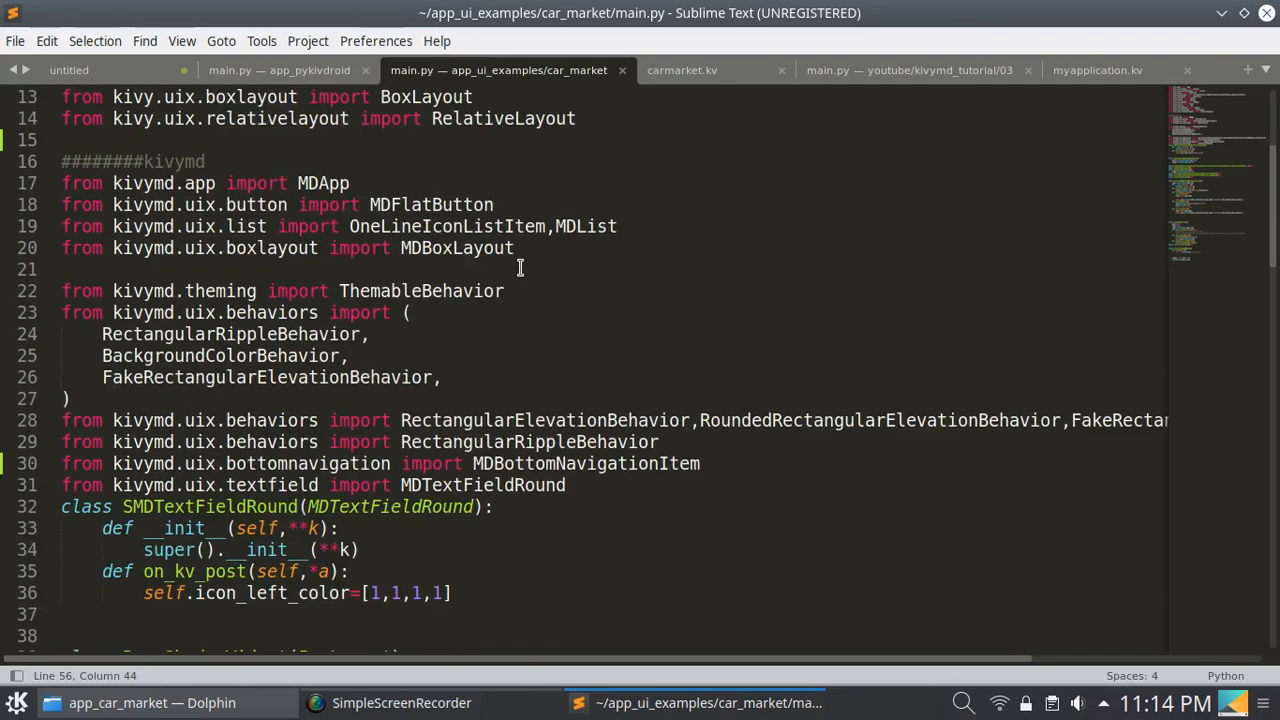
scroll(down, 3)
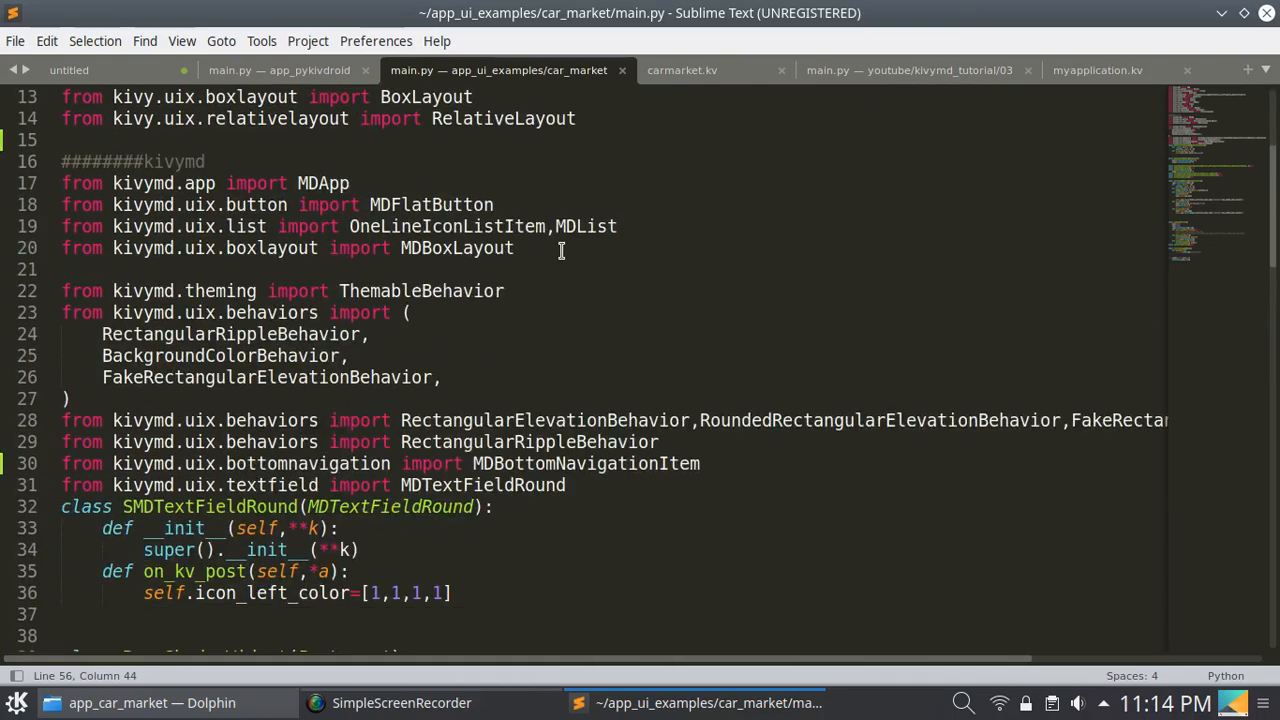
scroll(down, 3)
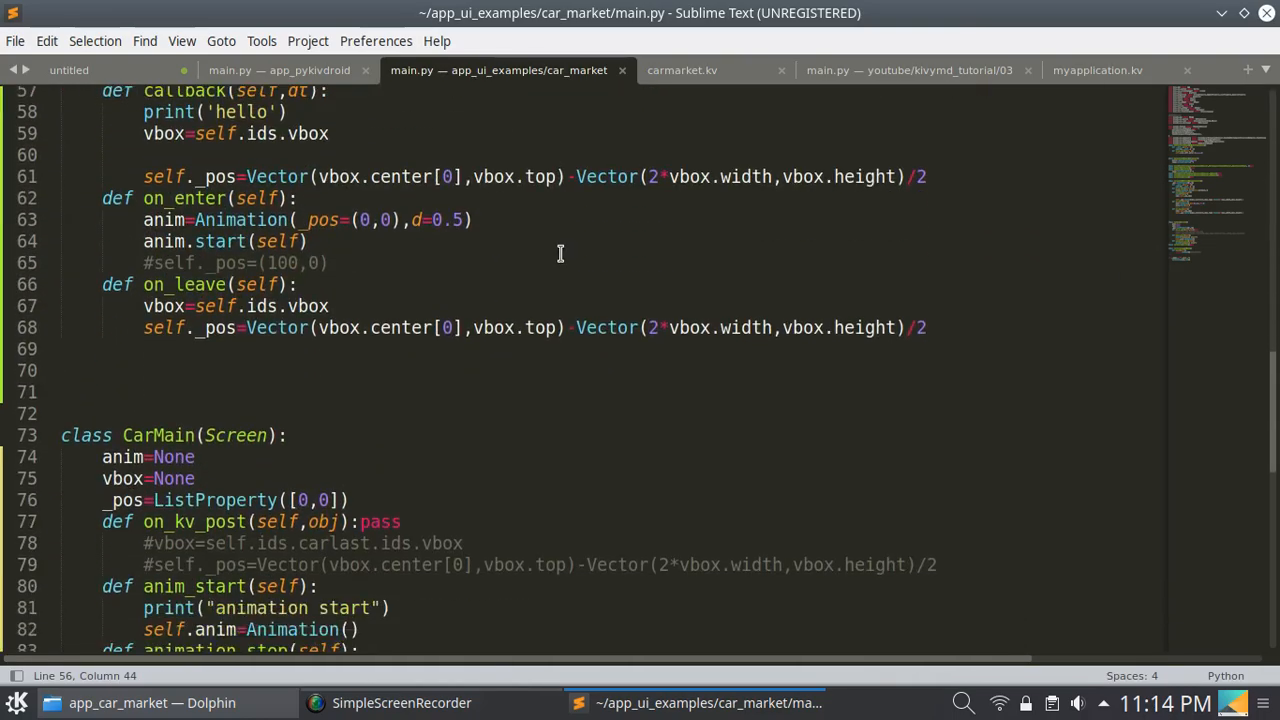
Switch to carmarket.kv and read down through its screen and card layout rules
click(681, 70)
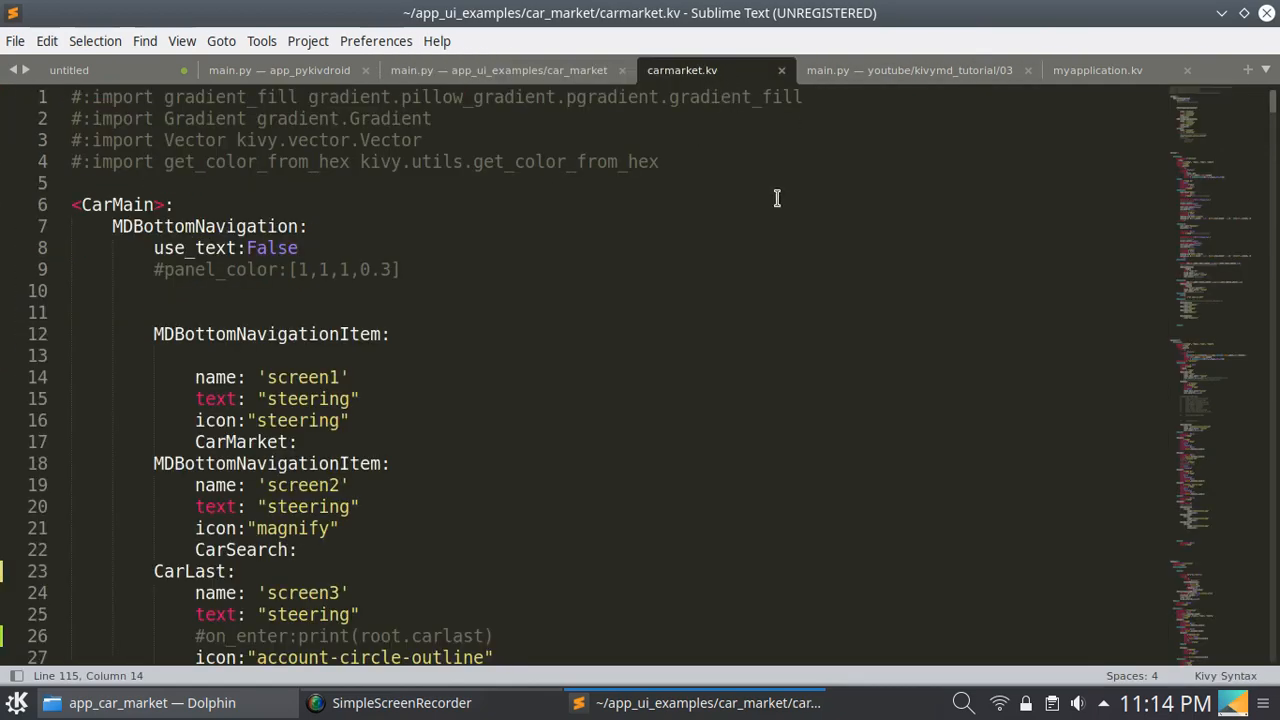
scroll(down, 3)
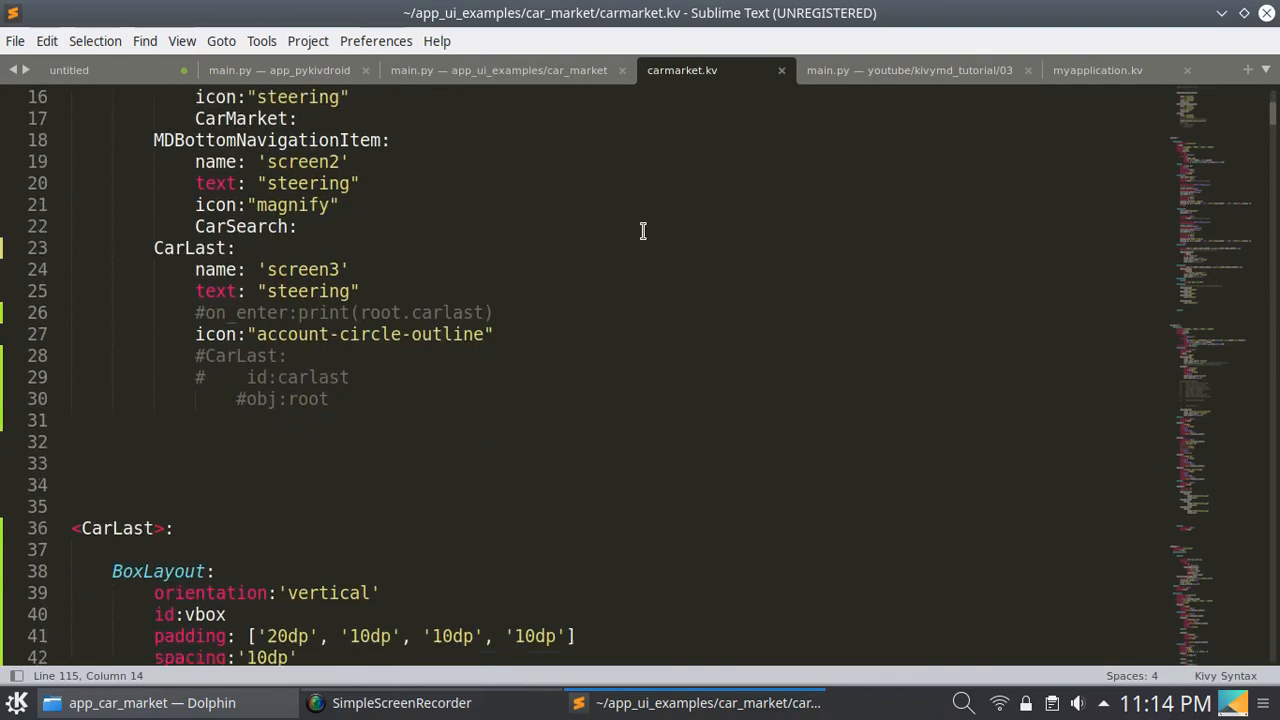
scroll(down, 3)
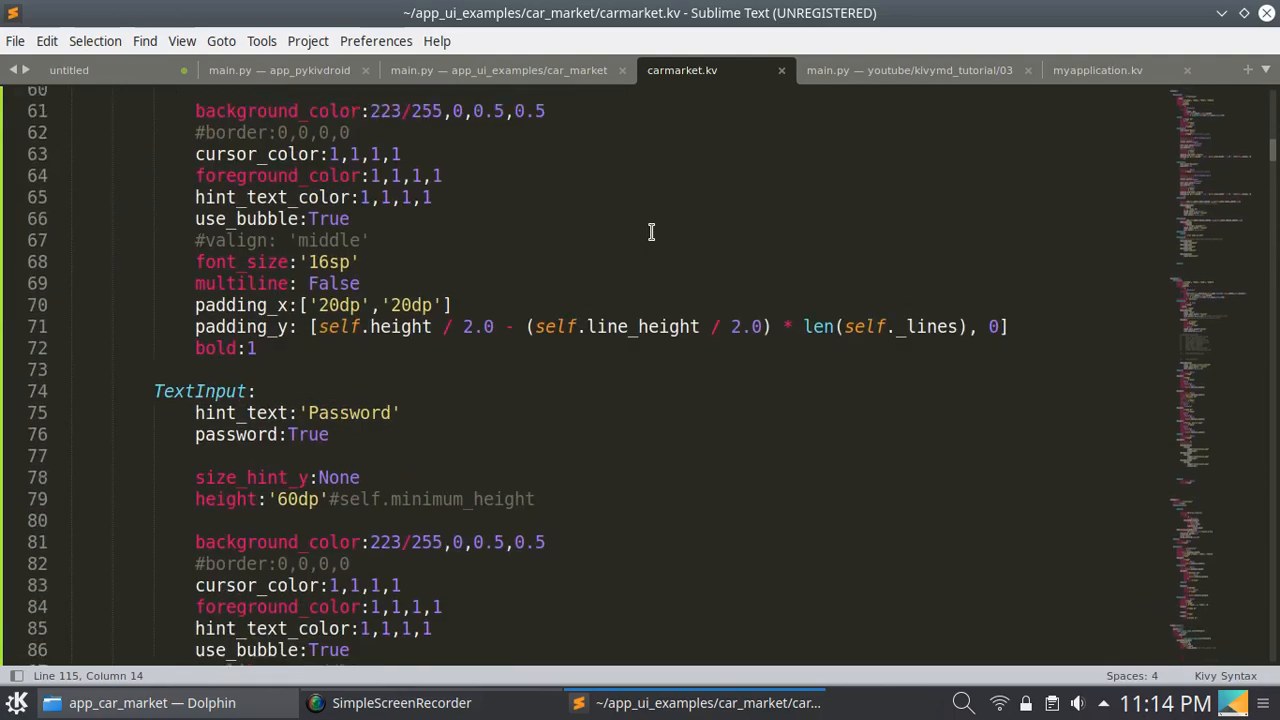
scroll(down, 3)
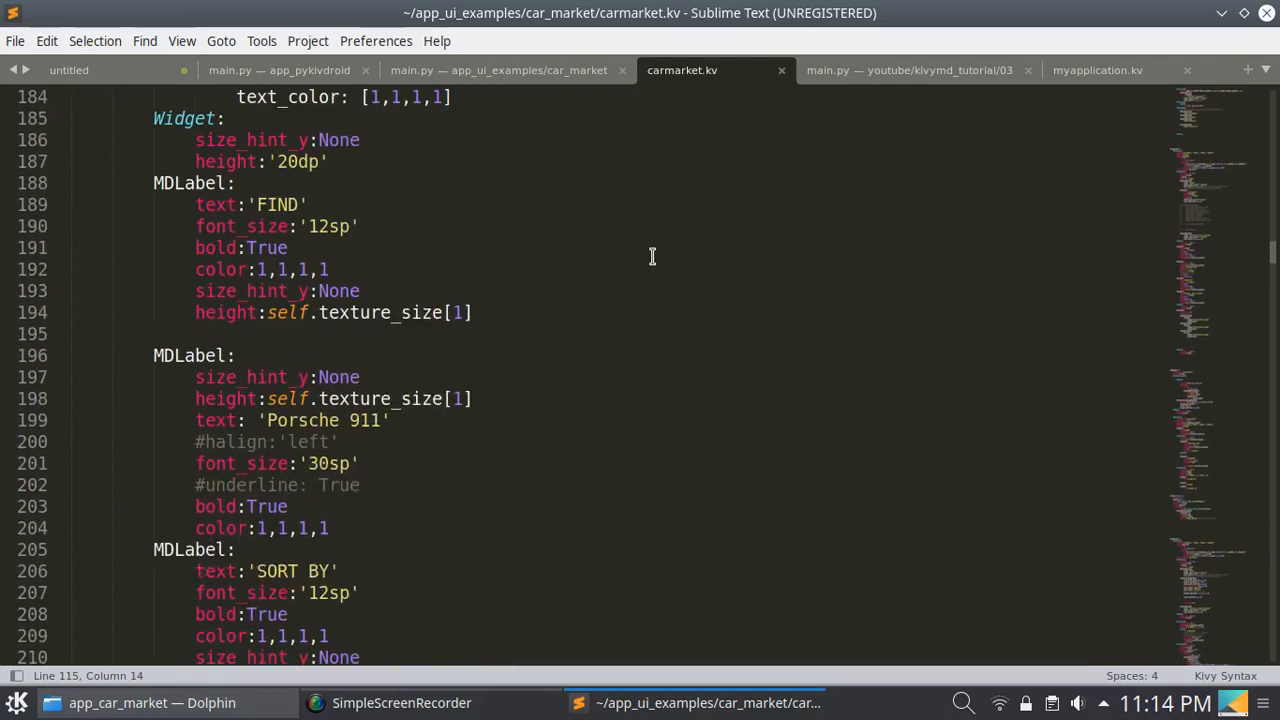
scroll(down, 3)
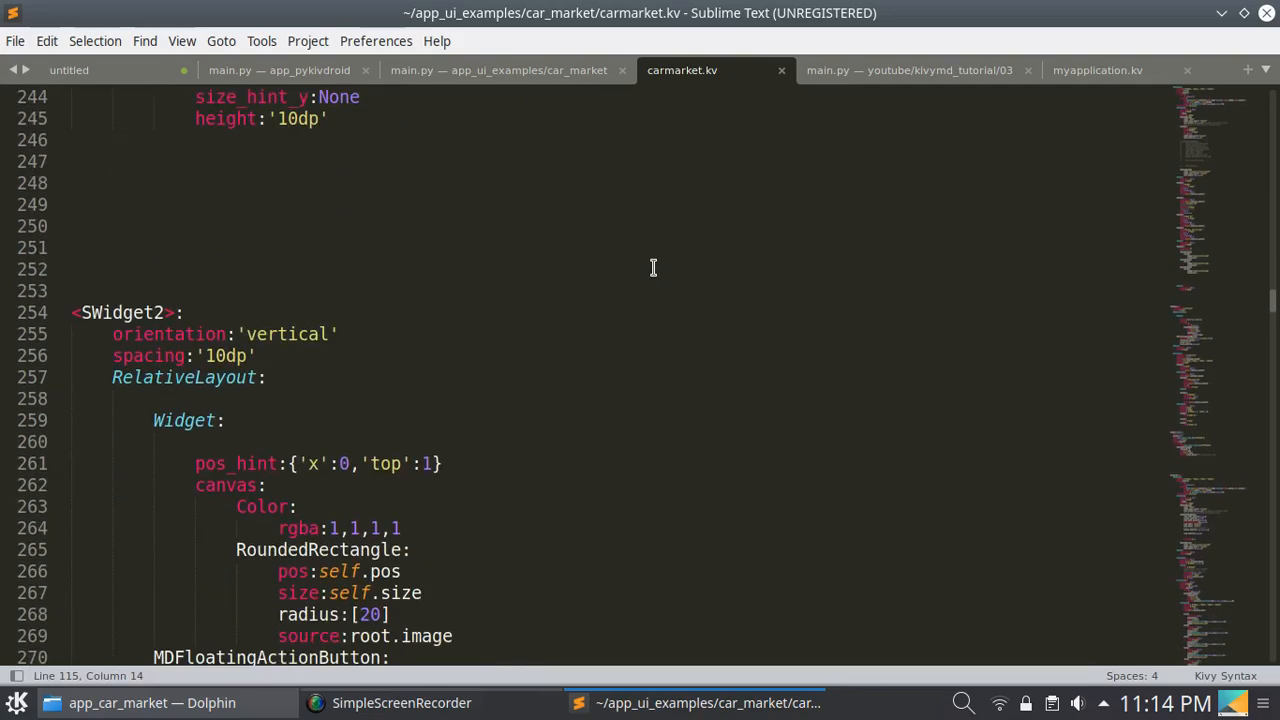
scroll(down, 3)
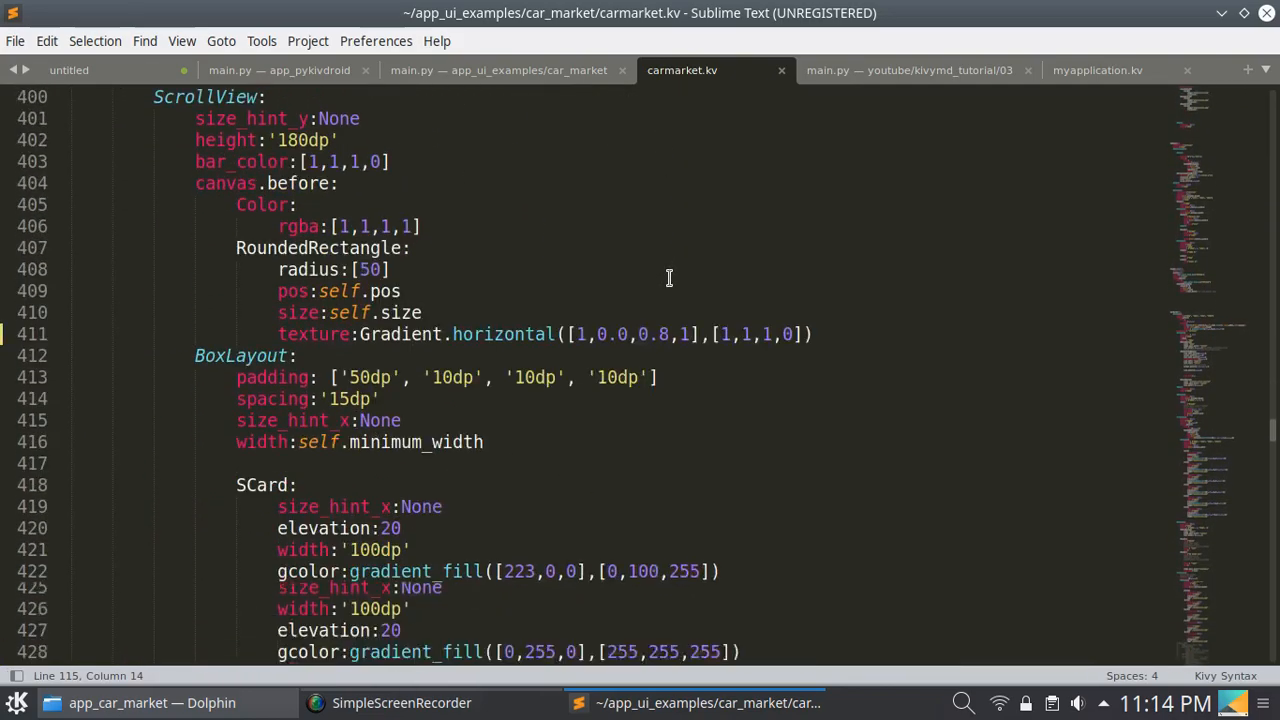
scroll(down, 3)
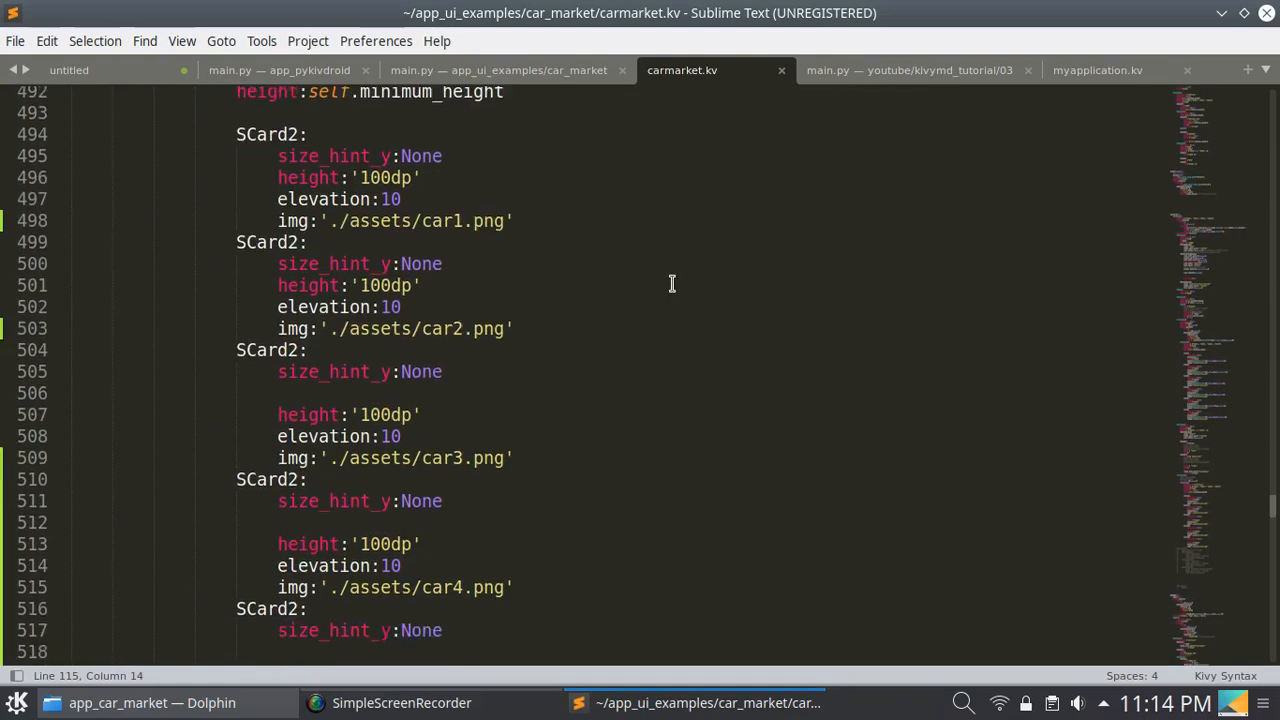
scroll(down, 3)
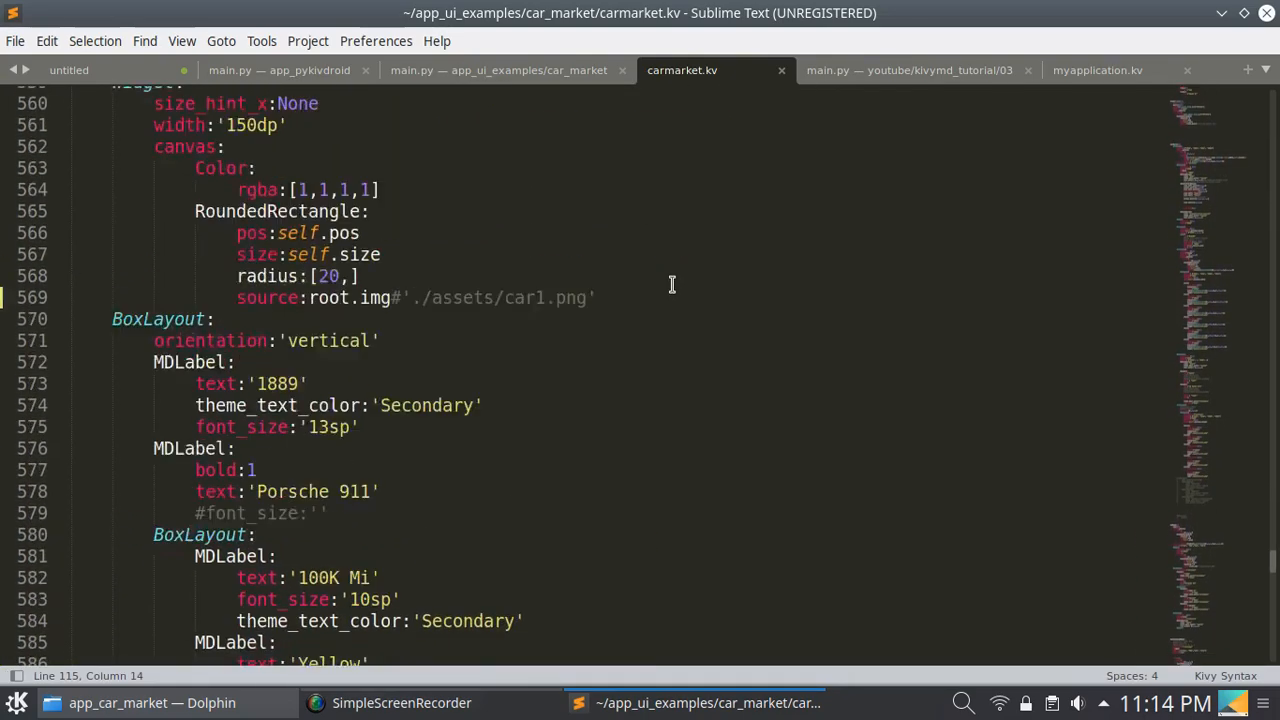
scroll(down, 3)
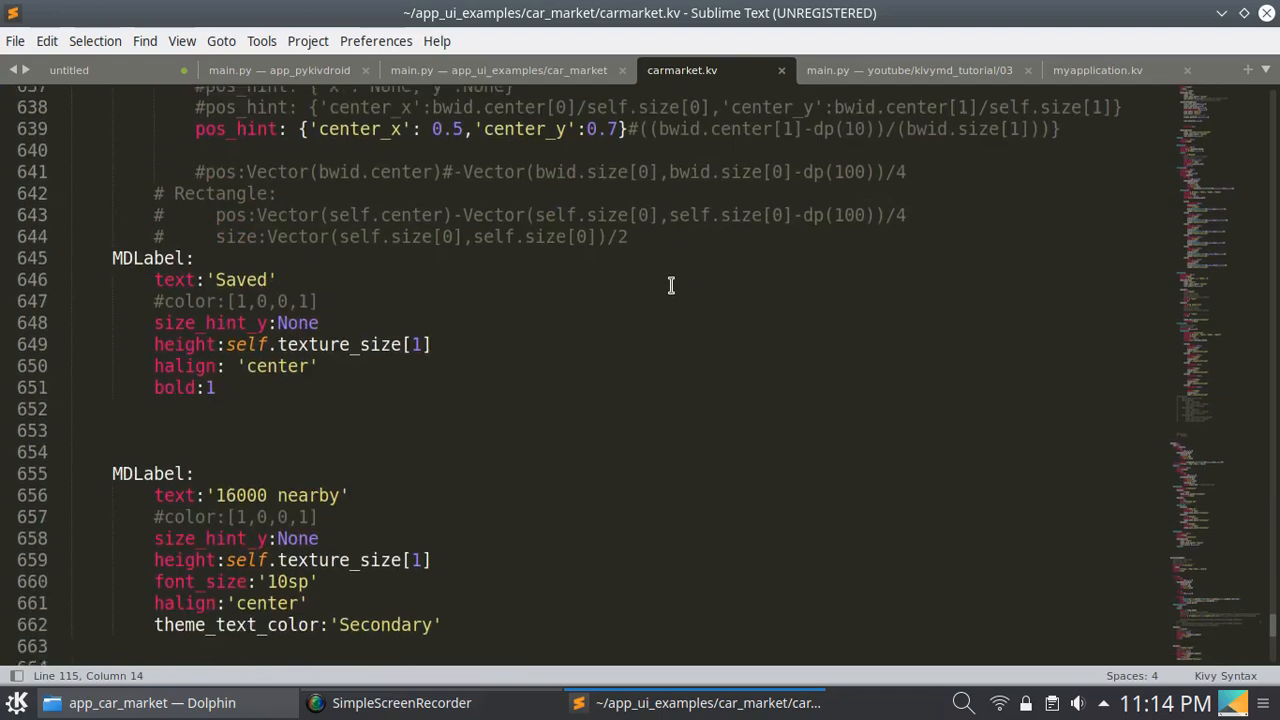
scroll(down, 3)
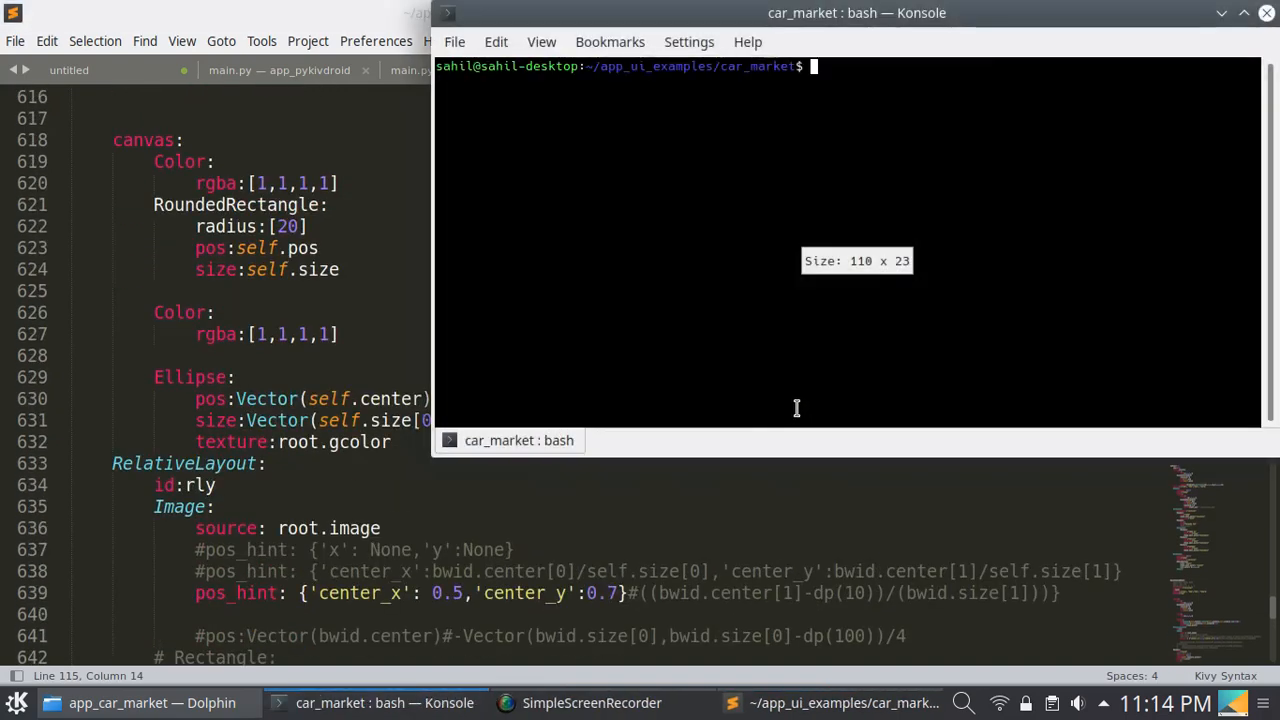
Run python3 main.py in Konsole to launch the CarMarket app
text(python3 main.py)
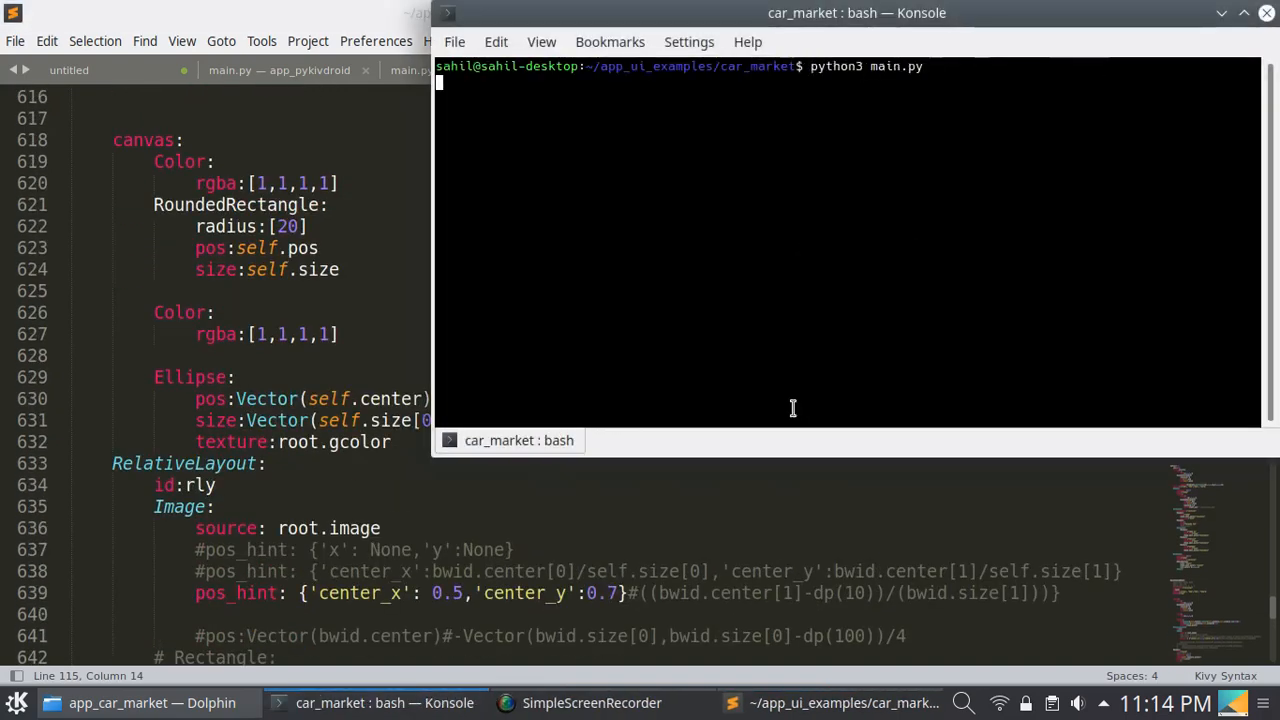
key(Return)
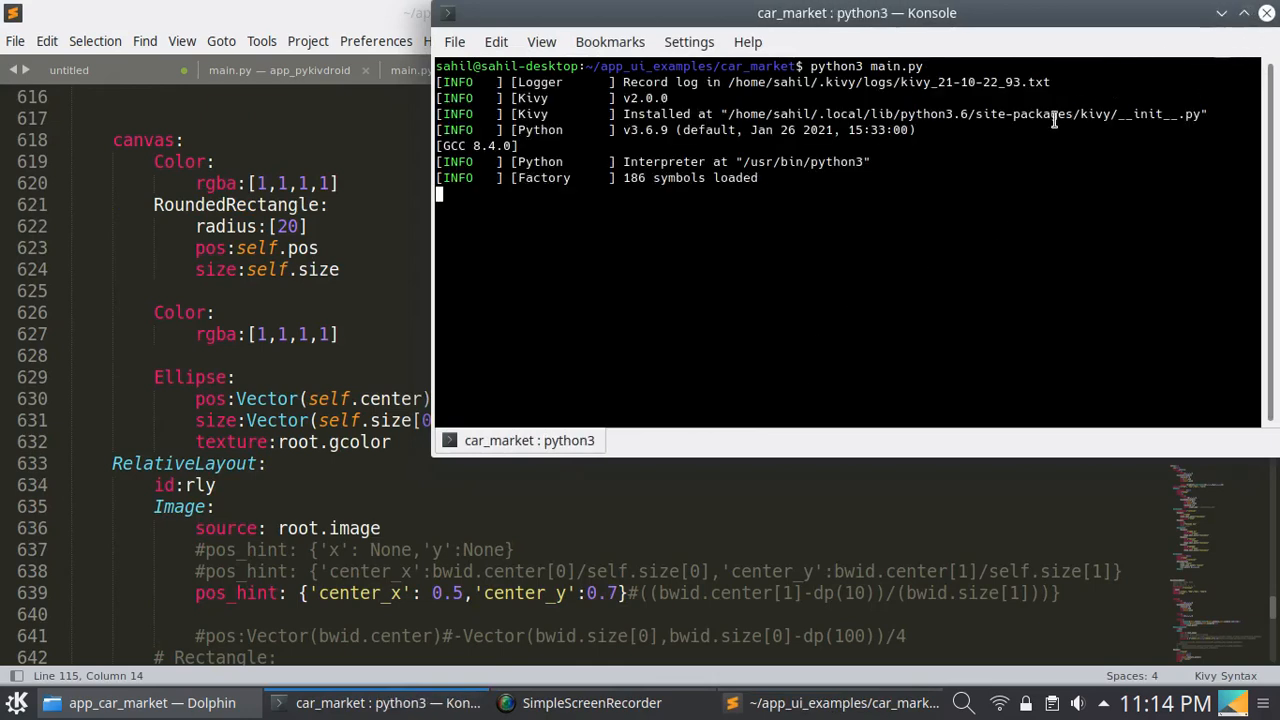
mouse_move(1002, 166)
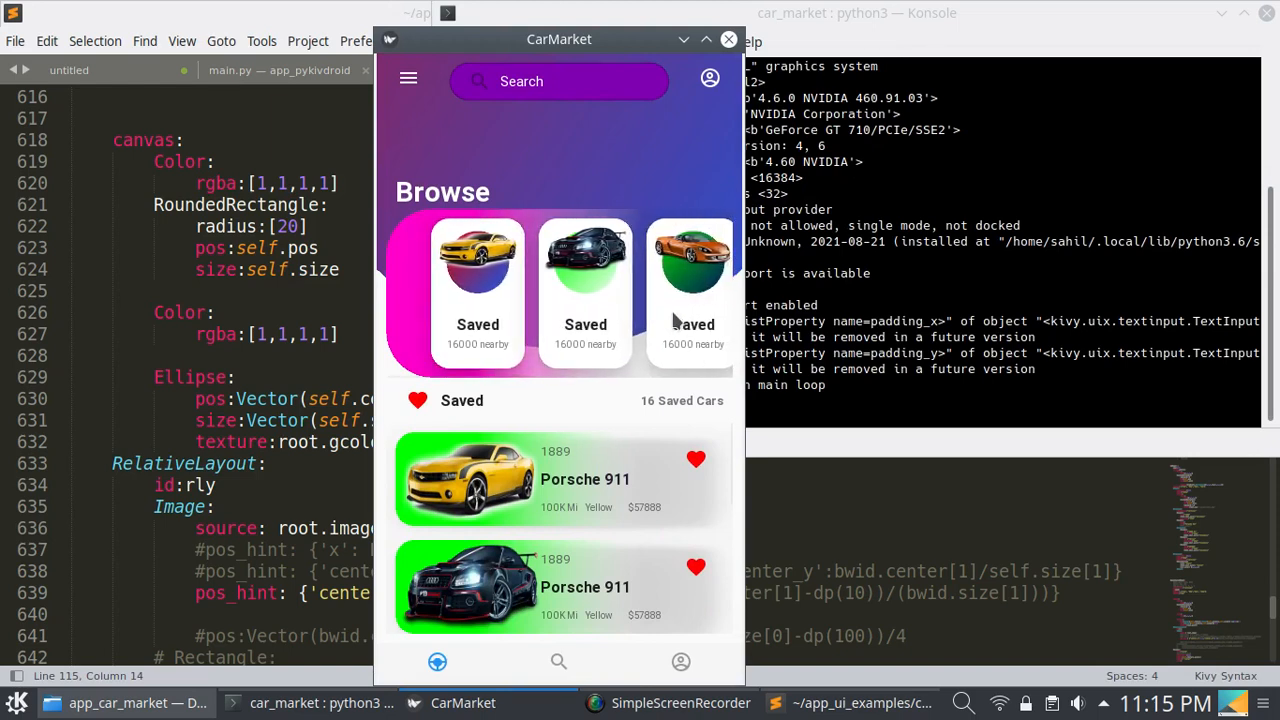
mouse_move(615, 315)
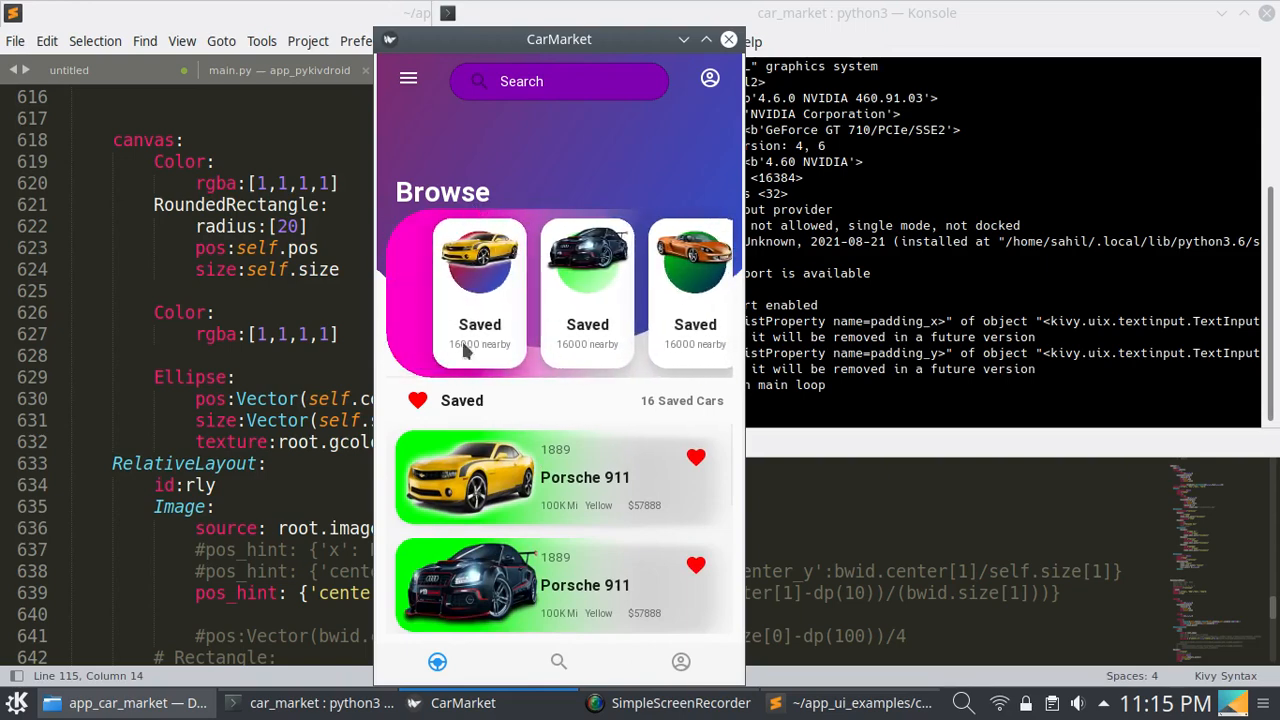
mouse_move(478, 278)
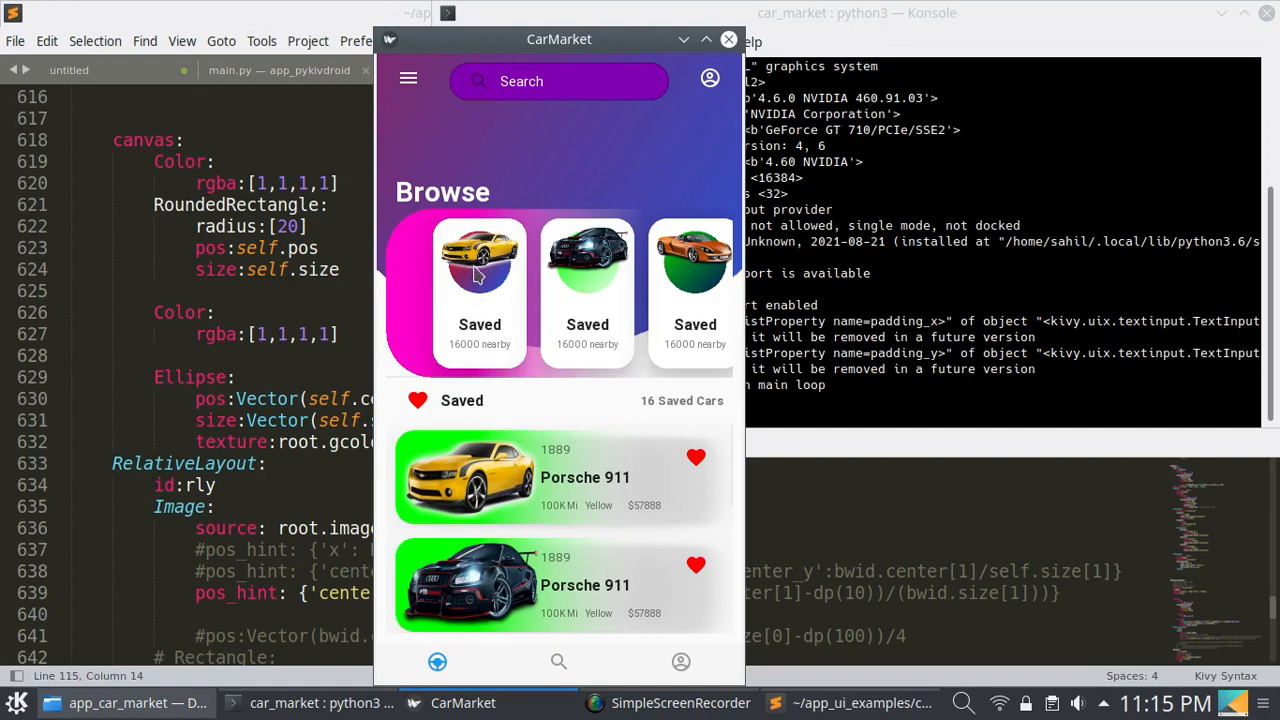
mouse_move(470, 290)
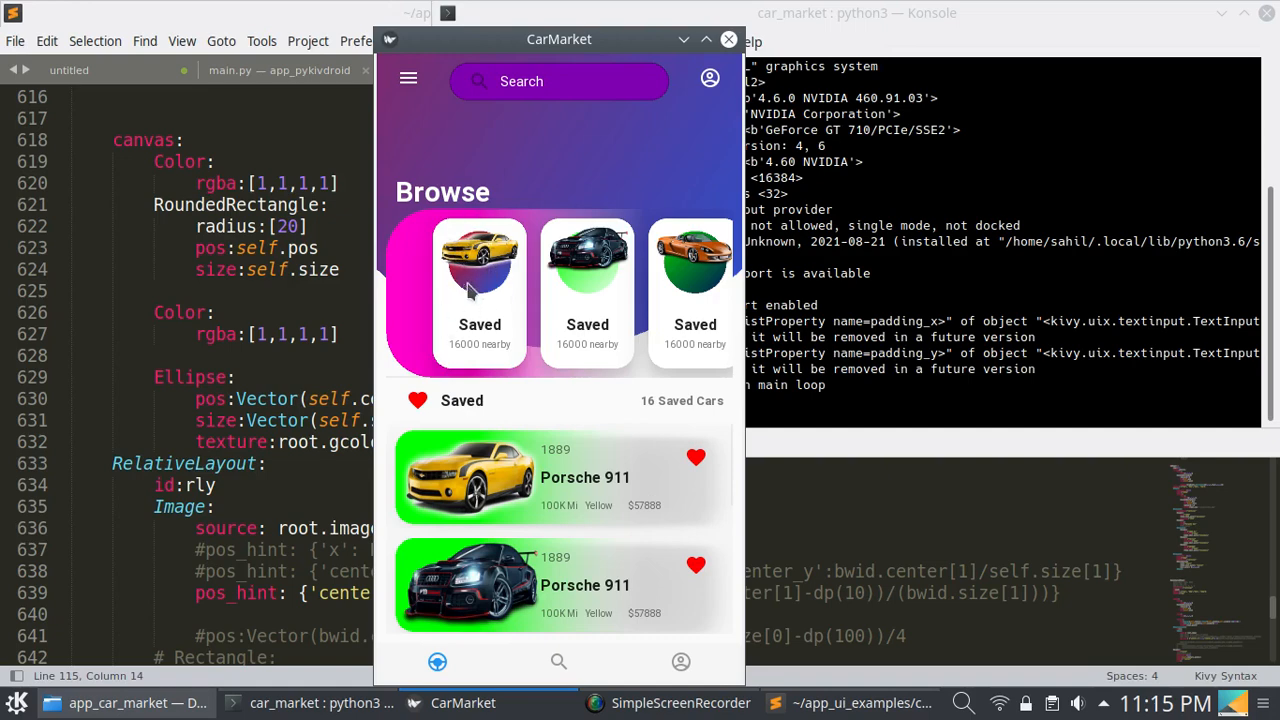
mouse_move(480, 270)
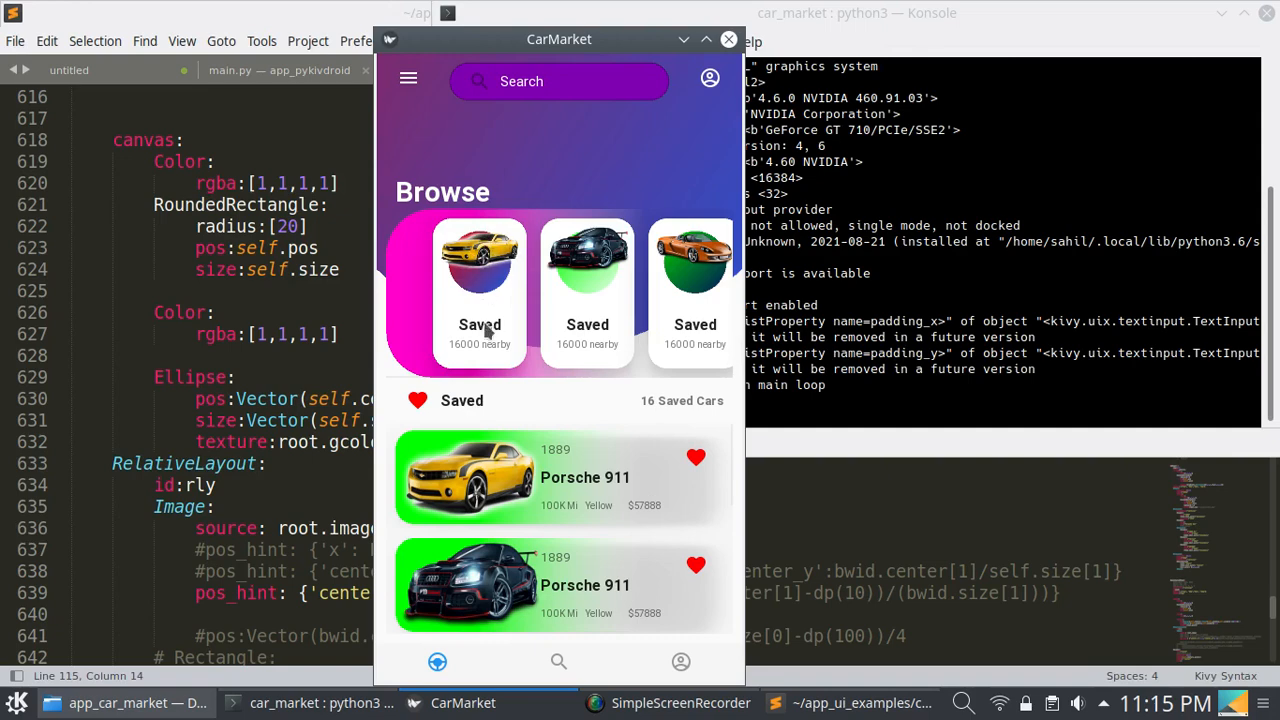
mouse_move(645, 320)
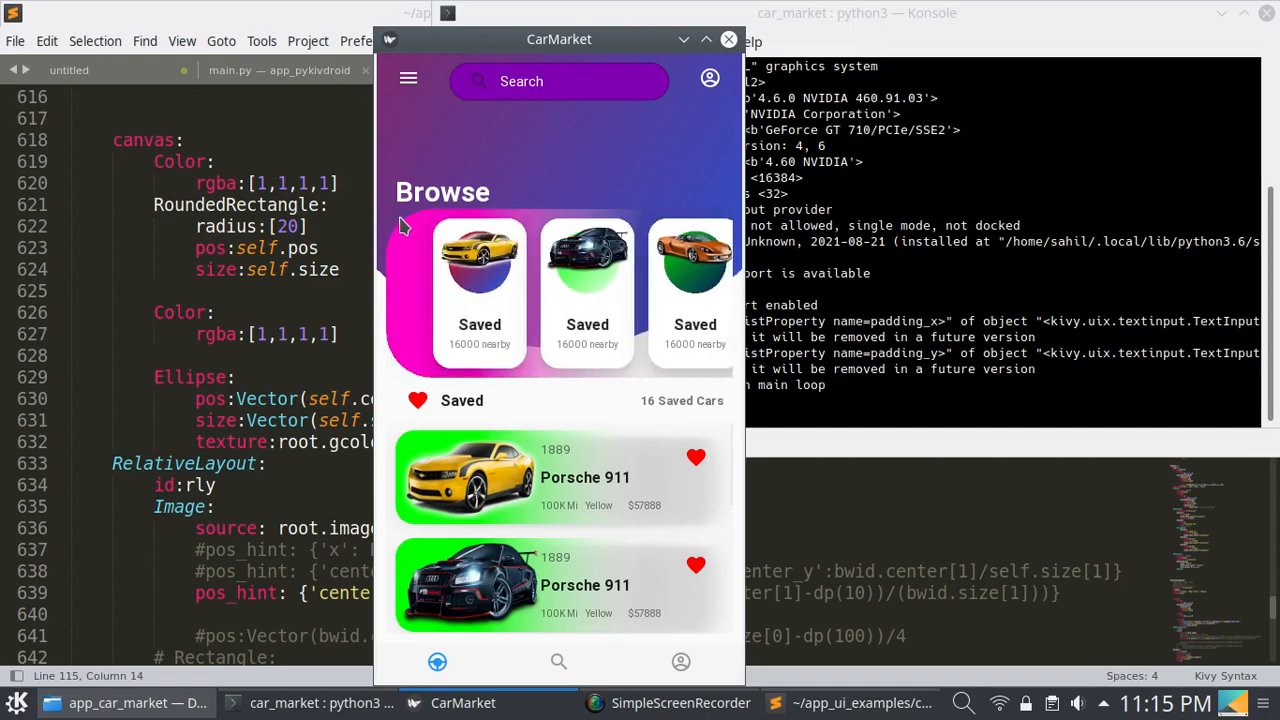
mouse_move(583, 298)
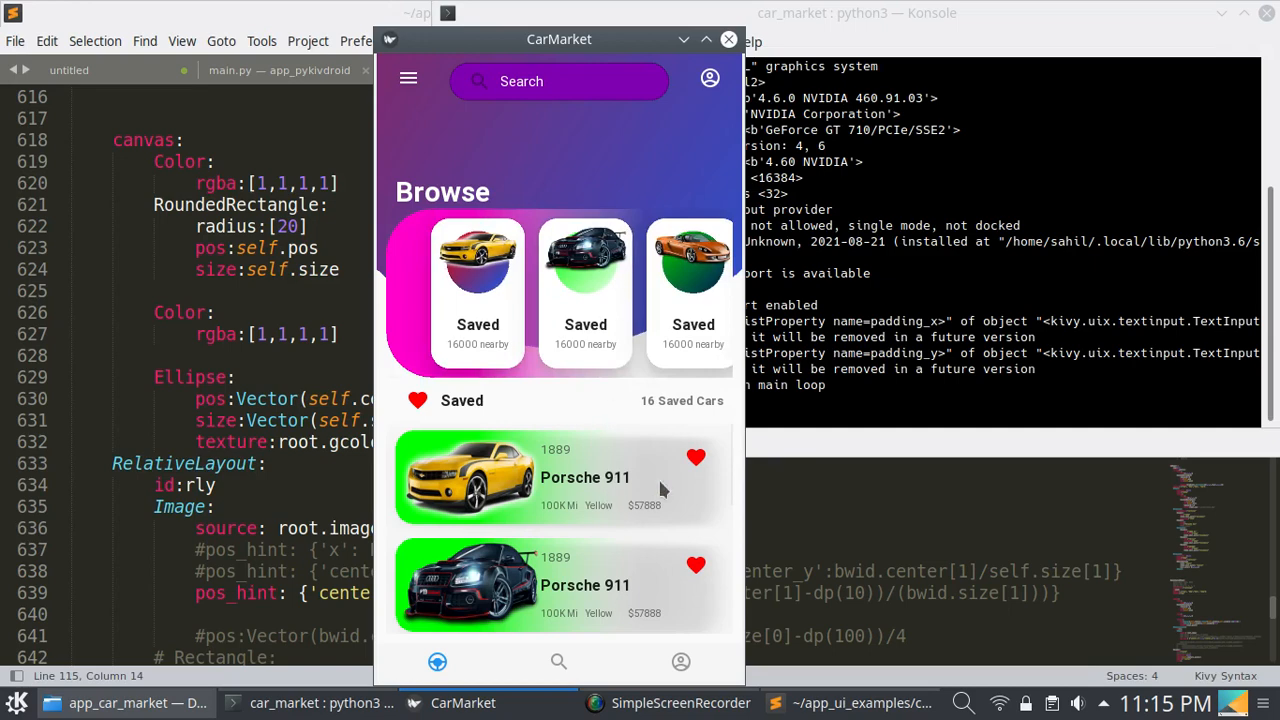
mouse_move(467, 103)
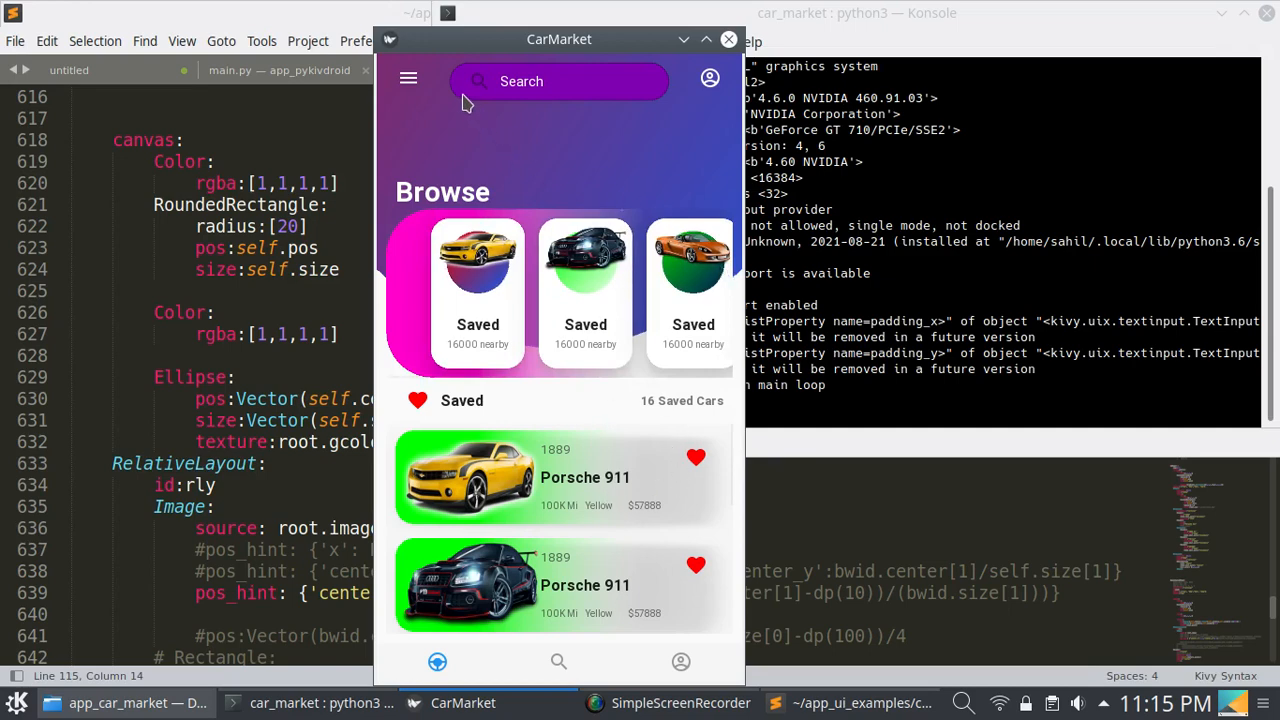
mouse_move(418, 105)
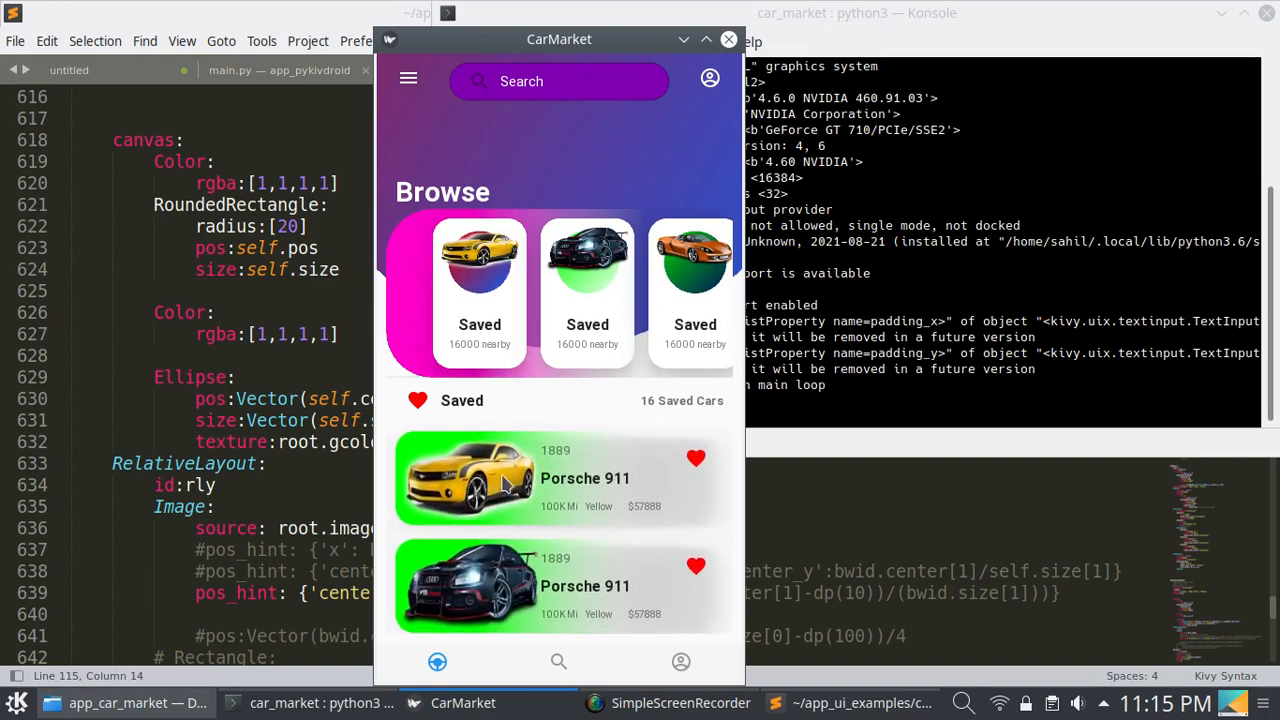
mouse_move(558, 507)
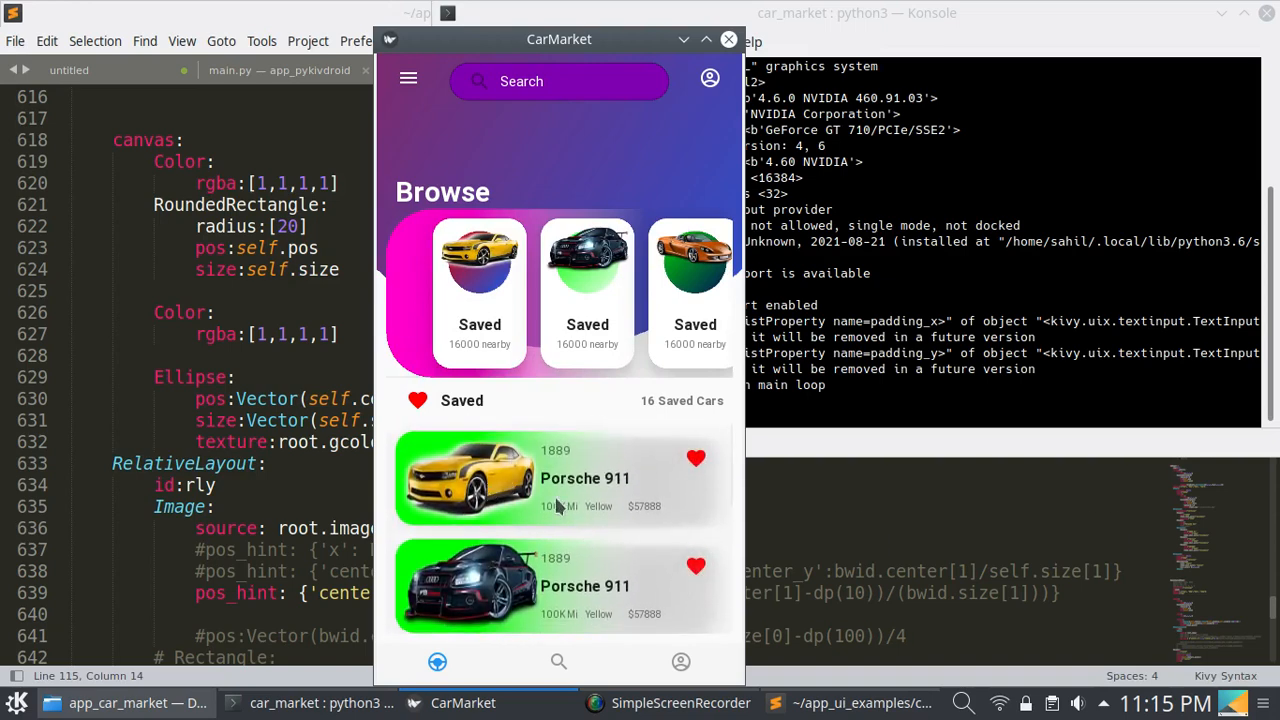
click(558, 661)
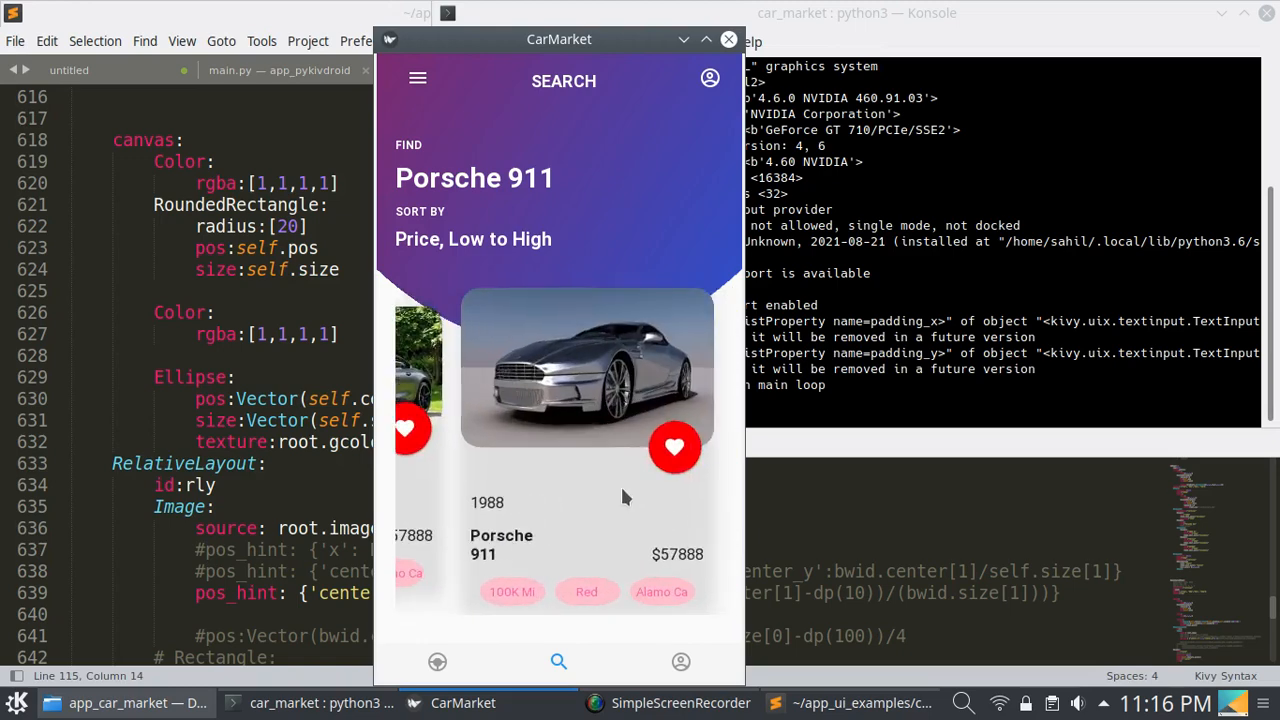
Tap the bottom navigation tab that opens the CarMarket Sign In screen
click(681, 661)
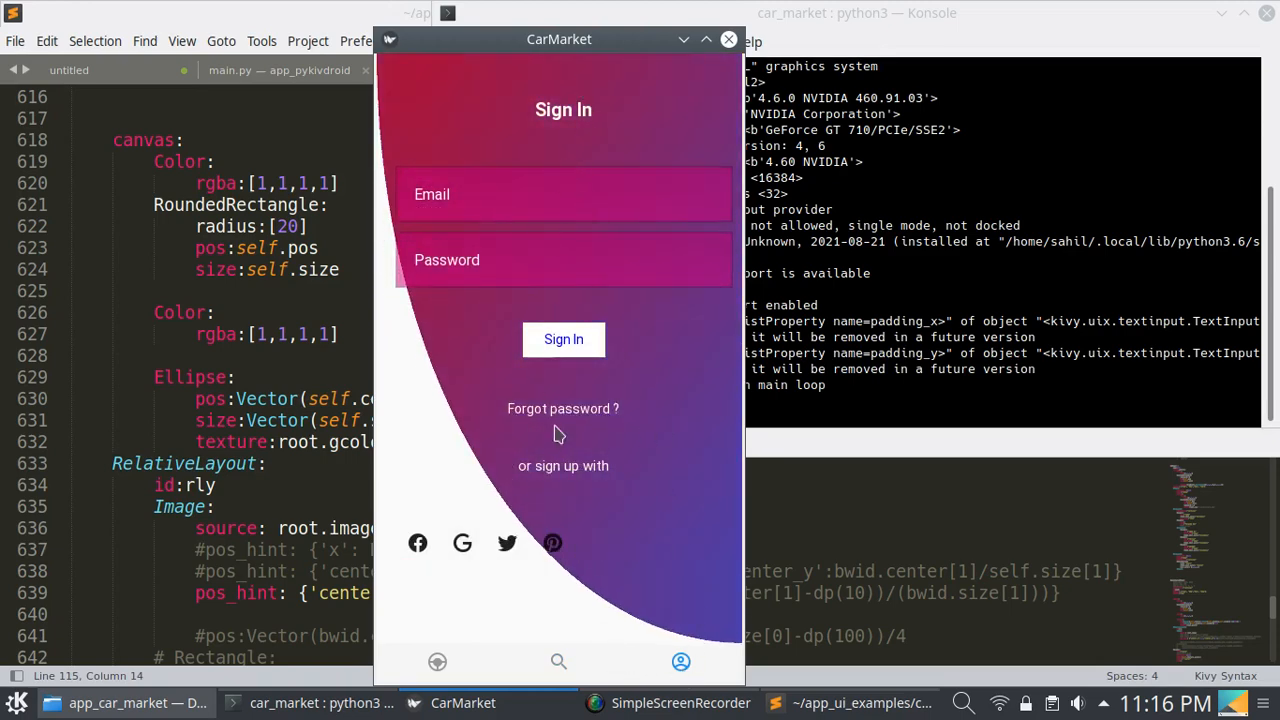
mouse_move(473, 108)
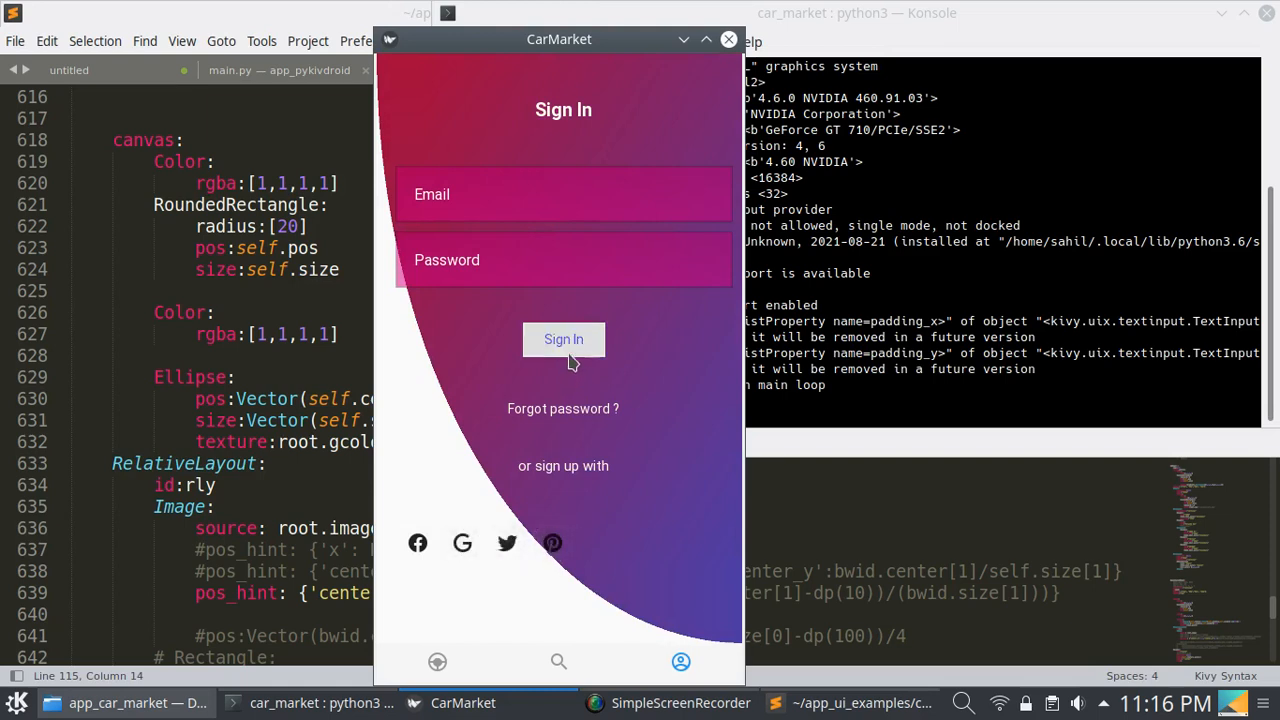
mouse_move(558, 432)
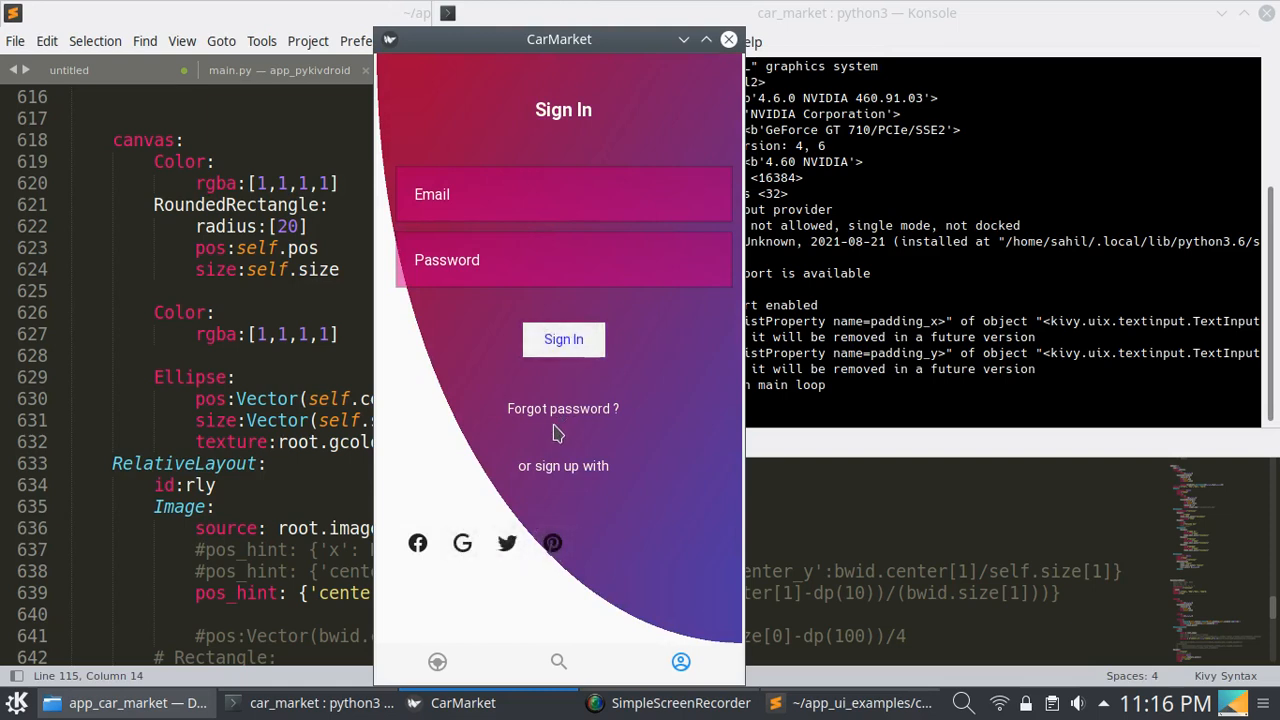
mouse_move(500, 197)
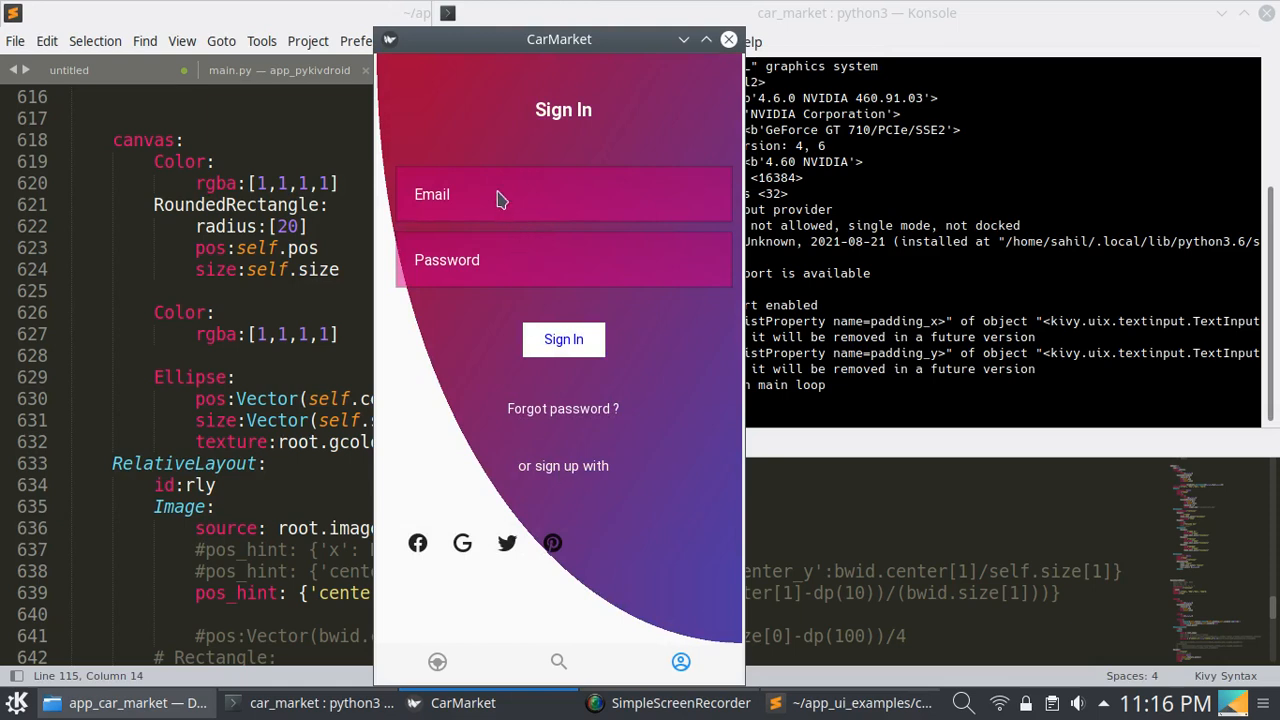
Select the sign-in credential field and enter the masked text
click(563, 260)
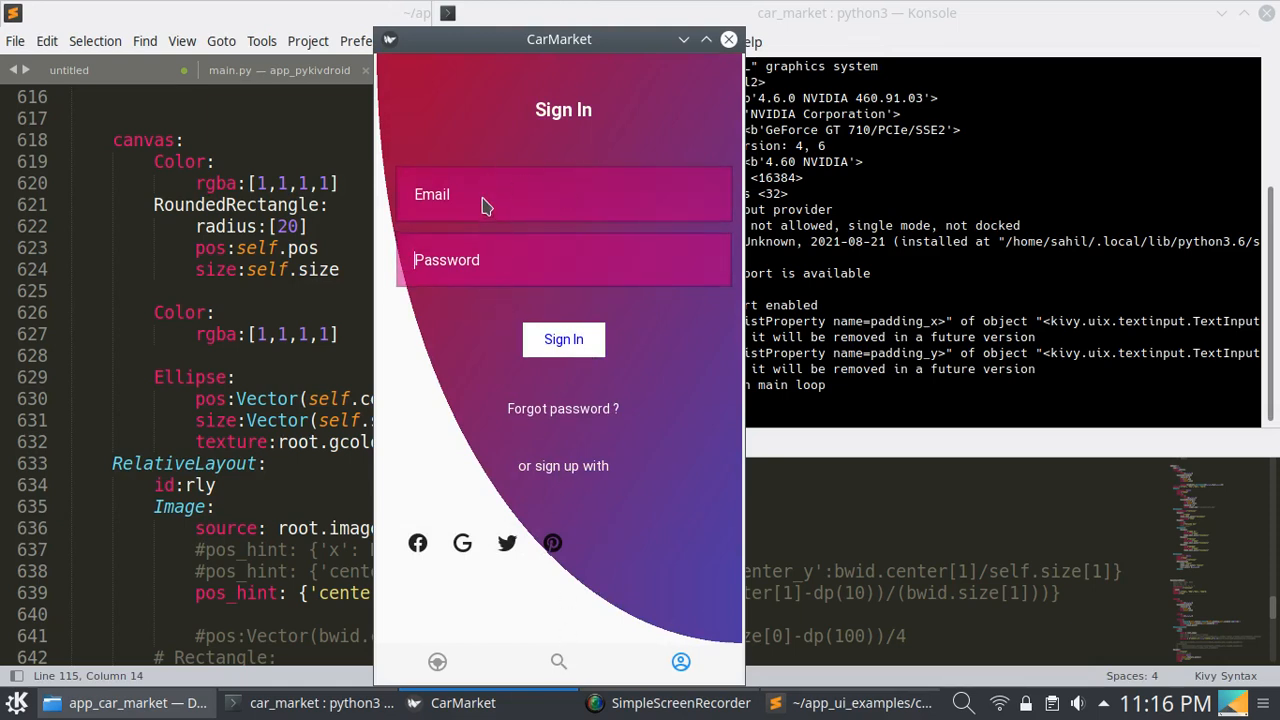
text(**)
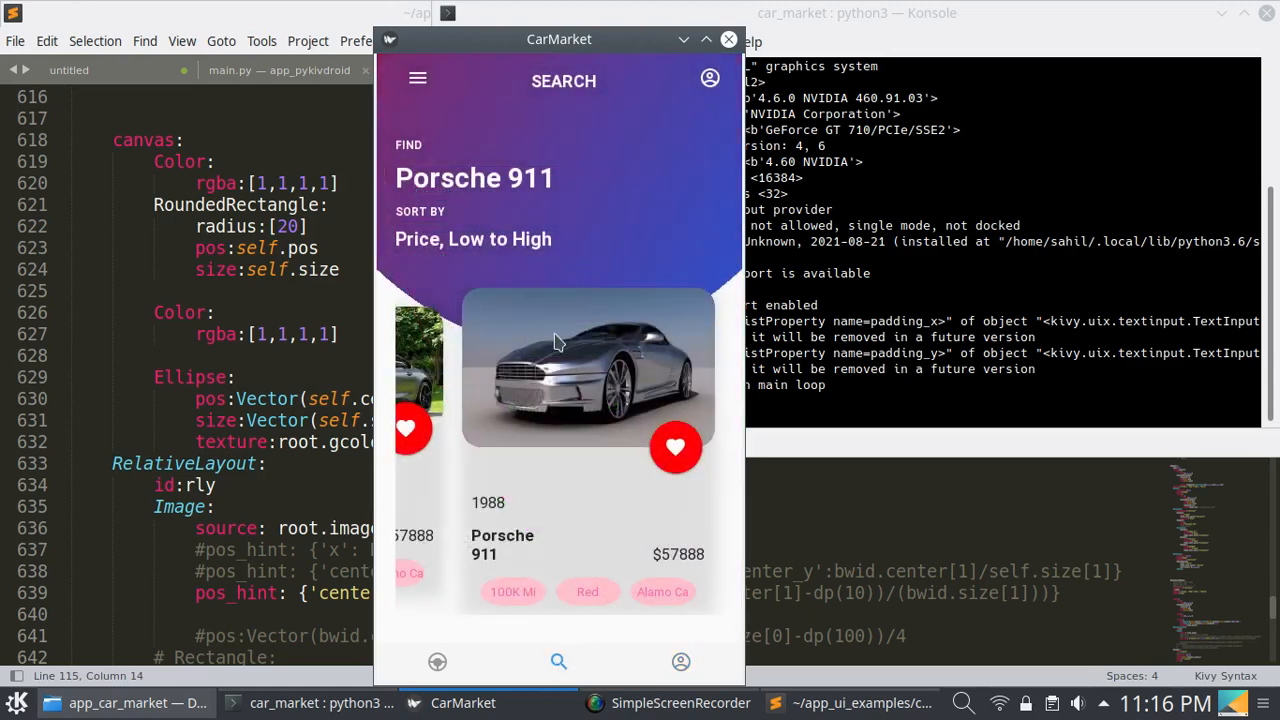
Tap a bottom navigation tab to leave Sign In for the car listings
click(437, 661)
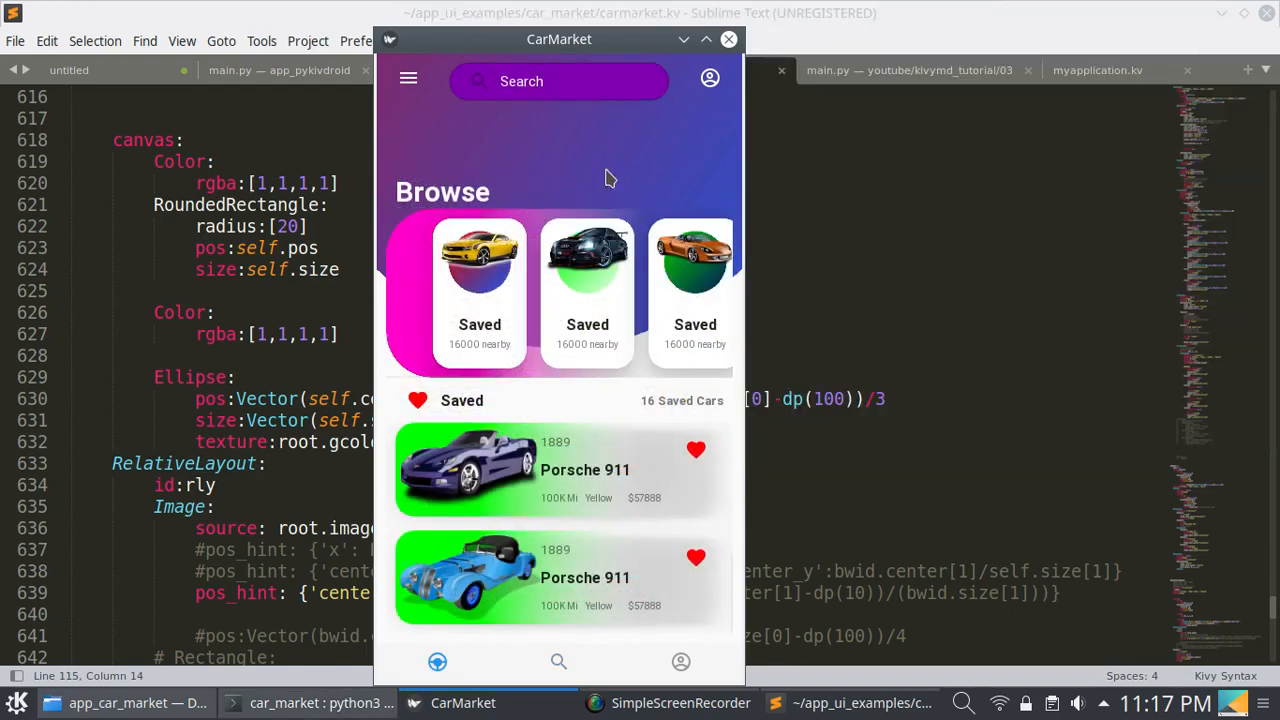
Move the CarMarket window further right and open the Sign In screen
drag(559, 39, 670, 39)
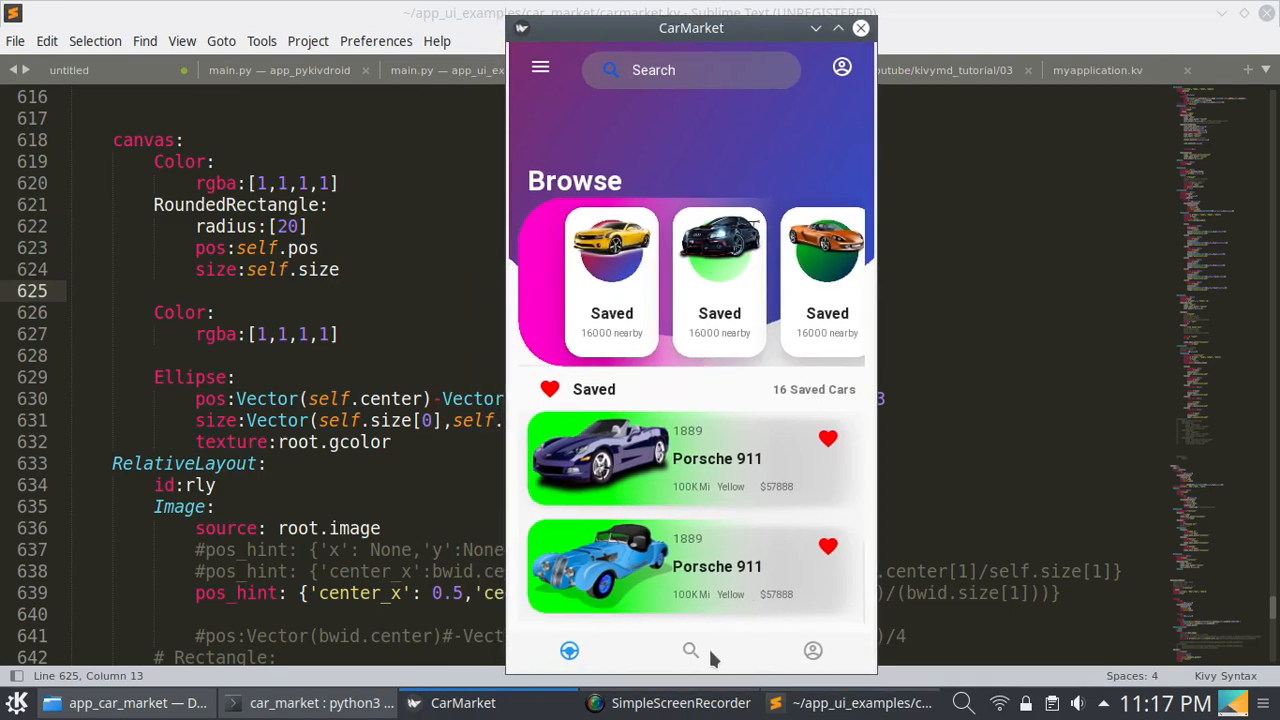
click(813, 651)
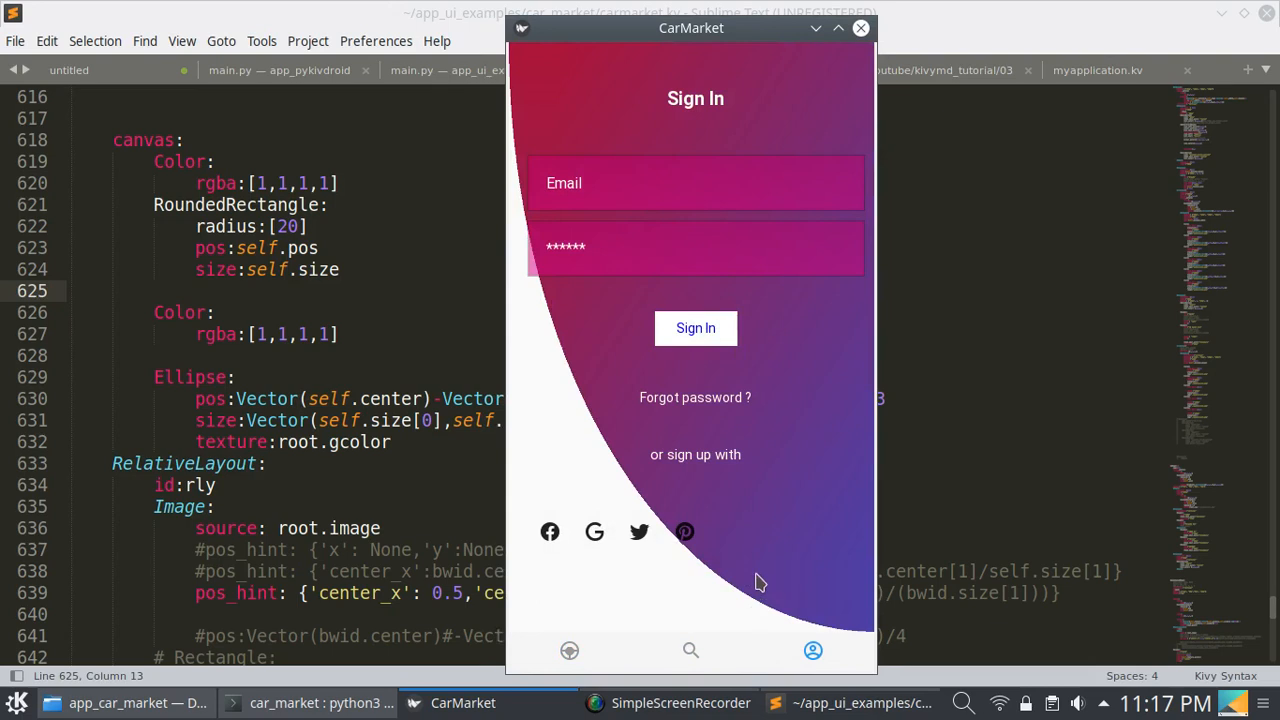